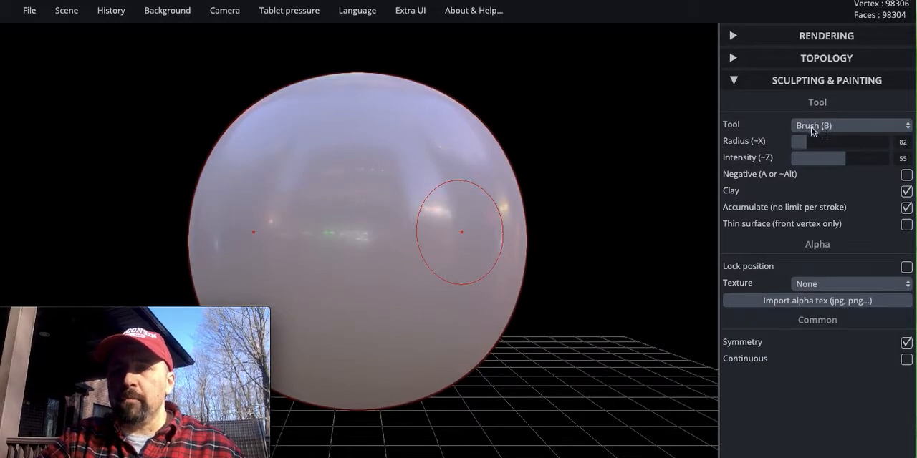
mouse_move(679, 171)
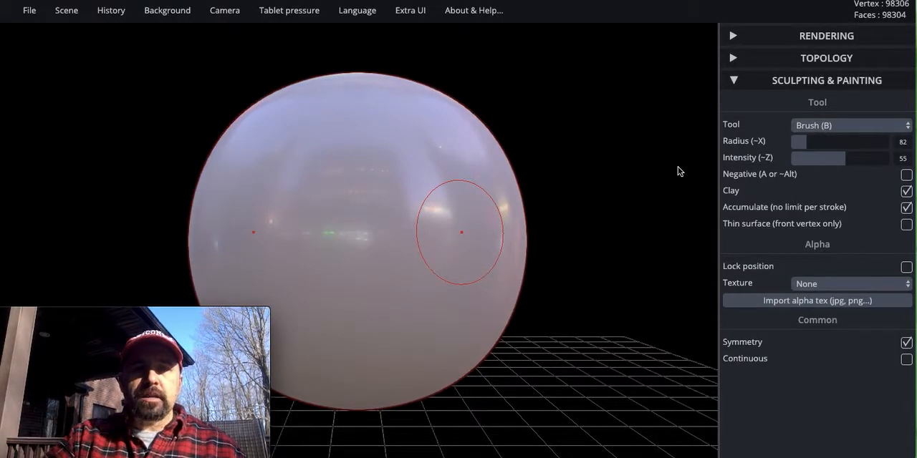
mouse_move(513, 150)
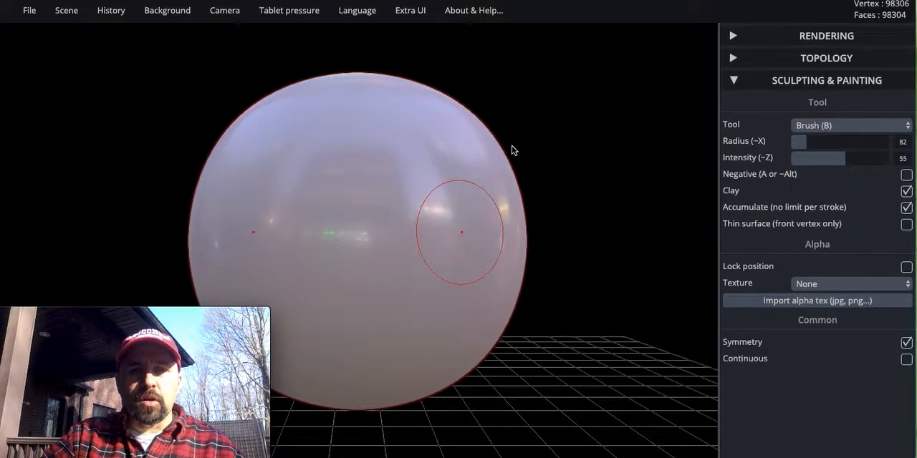
mouse_move(452, 186)
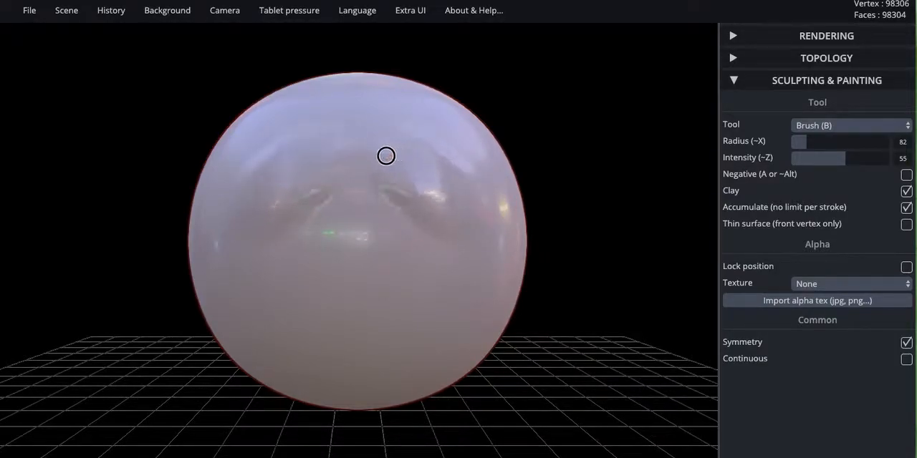
Step: Build a raised brow ridge and bulging snout on the sphere's front with symmetric Clay strokes
left_click_drag(385, 156, 298, 287)
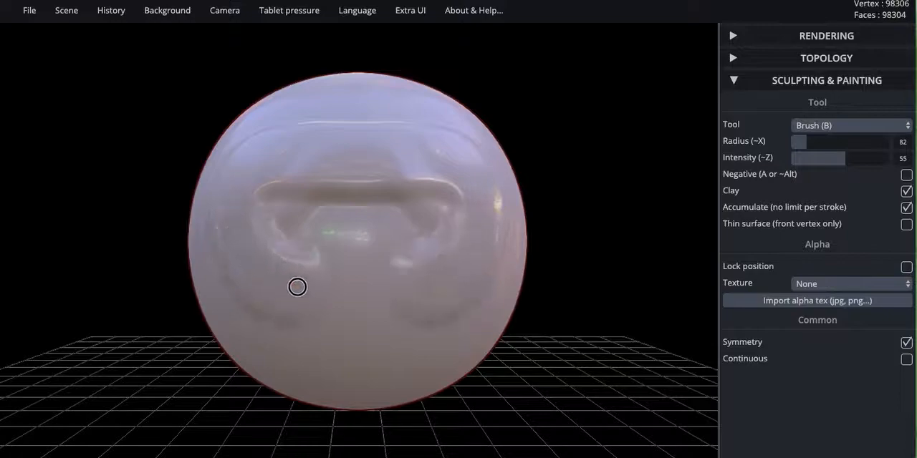
left_click_drag(298, 288, 338, 297)
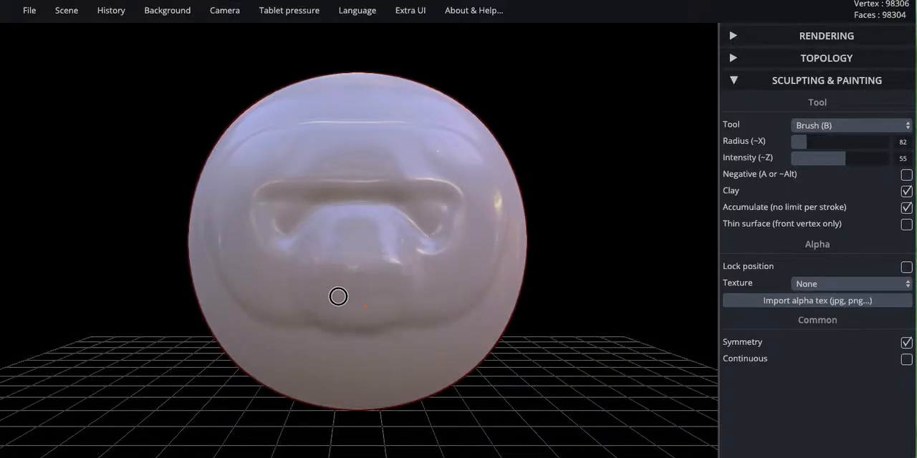
left_click_drag(338, 296, 301, 218)
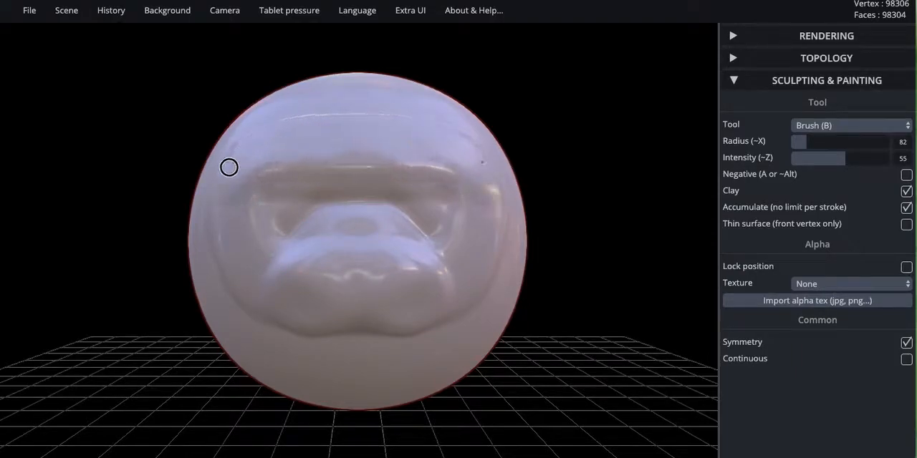
left_click_drag(228, 167, 346, 306)
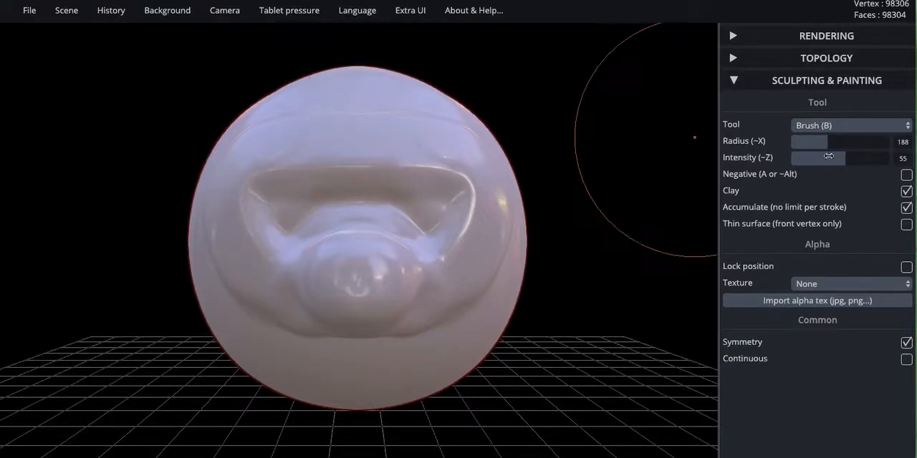
Step: Raise the brush intensity to 77, keeping the 188 radius
left_click_drag(828, 158, 852, 158)
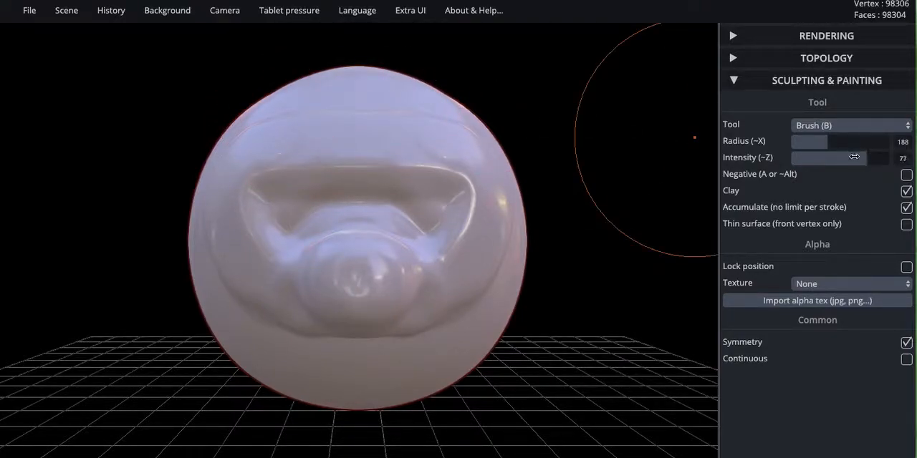
mouse_move(359, 89)
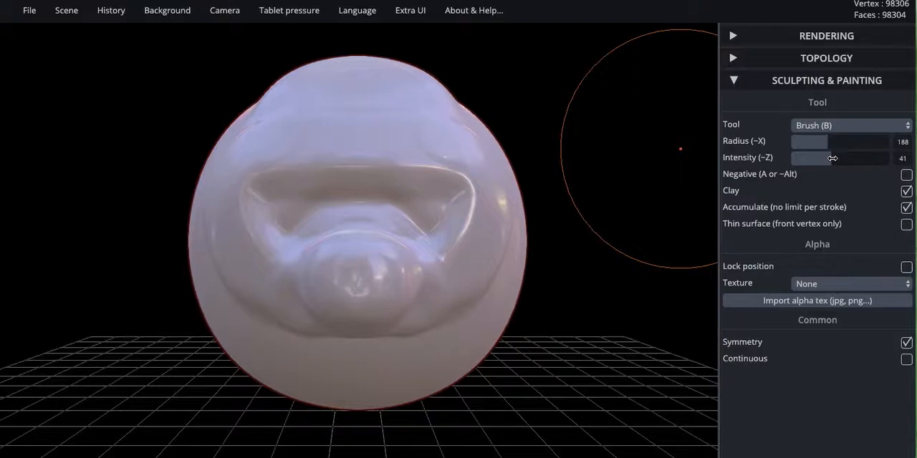
mouse_move(358, 349)
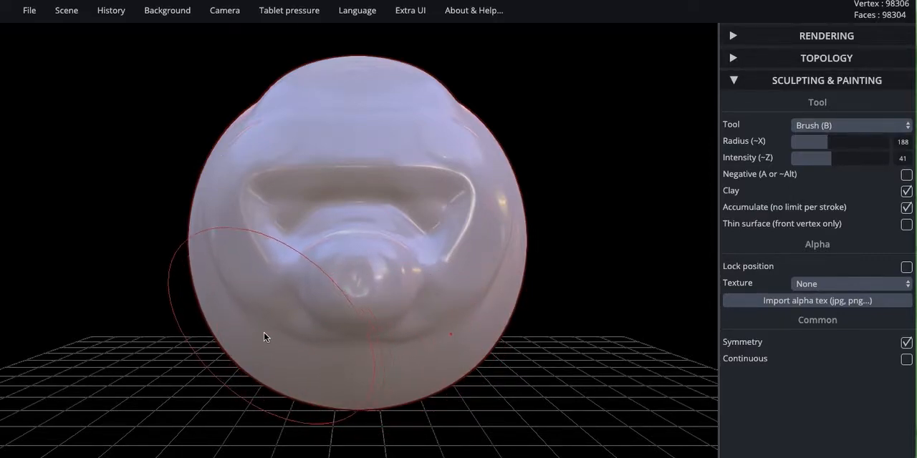
mouse_move(459, 342)
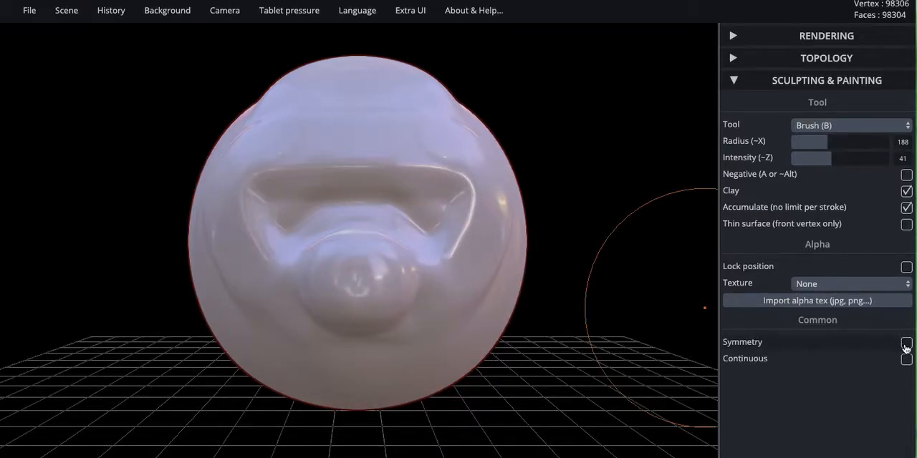
Step: Switch to Inflate and swell the snout into a round bulb nose with puffed cheeks
left_click(851, 125)
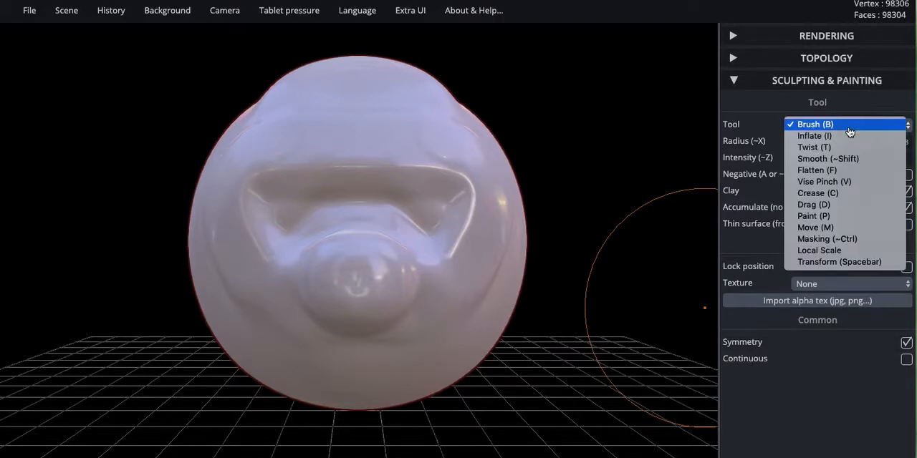
left_click(814, 136)
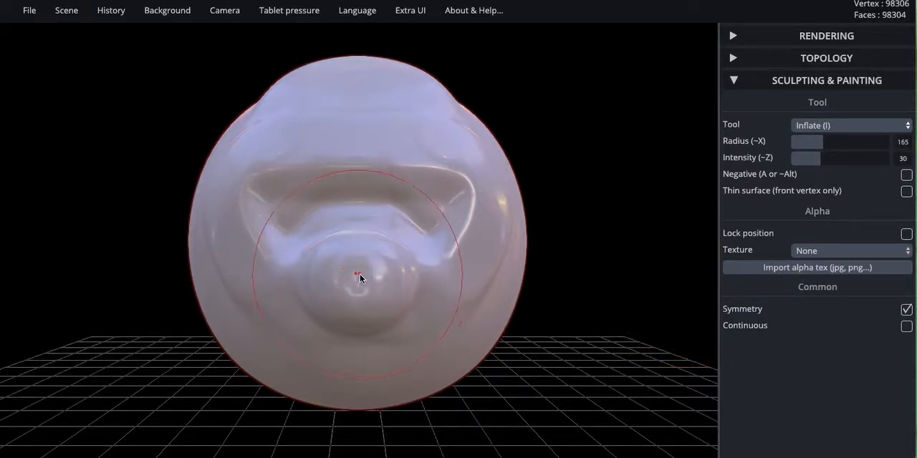
left_click(354, 281)
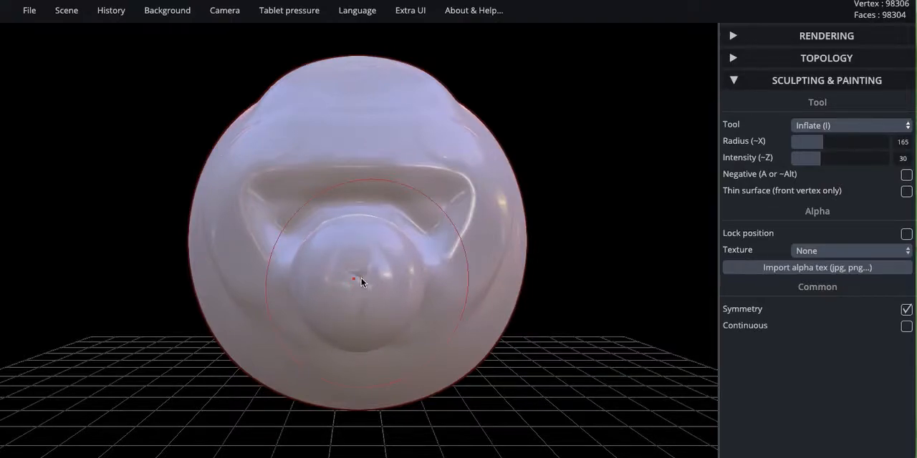
left_click(851, 125)
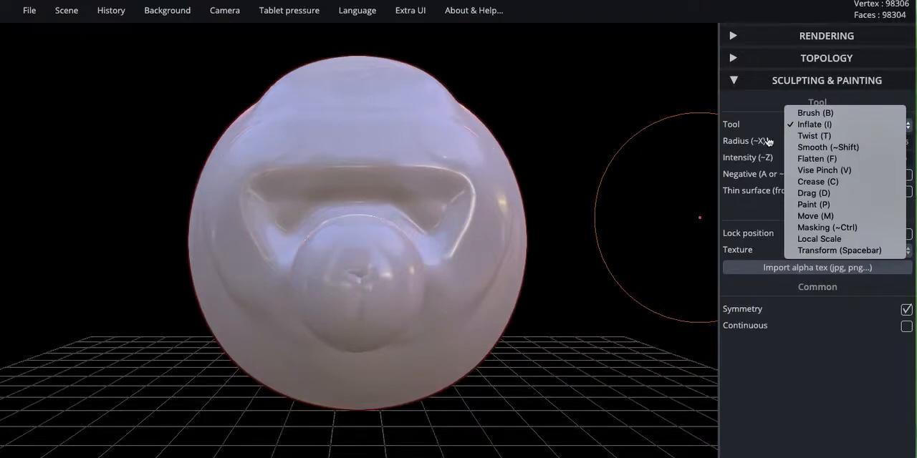
left_click(814, 124)
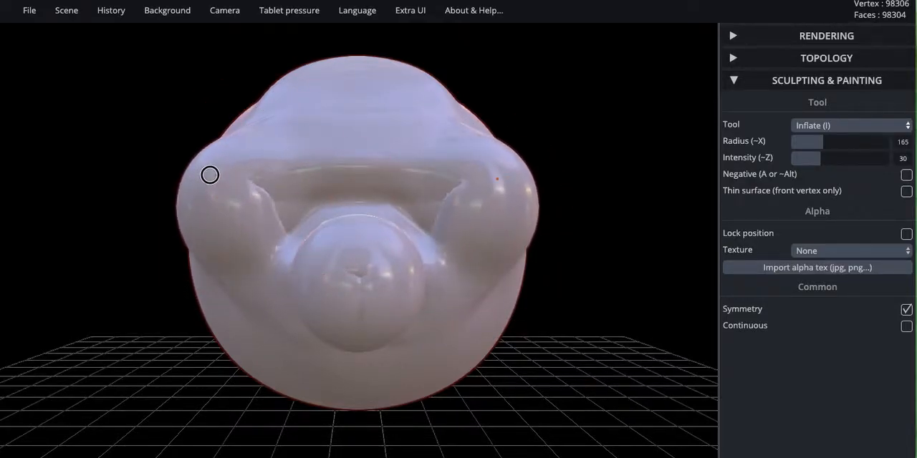
Step: Orbit around the head to check its side profile, then reset the camera
left_click_drag(210, 174, 533, 269)
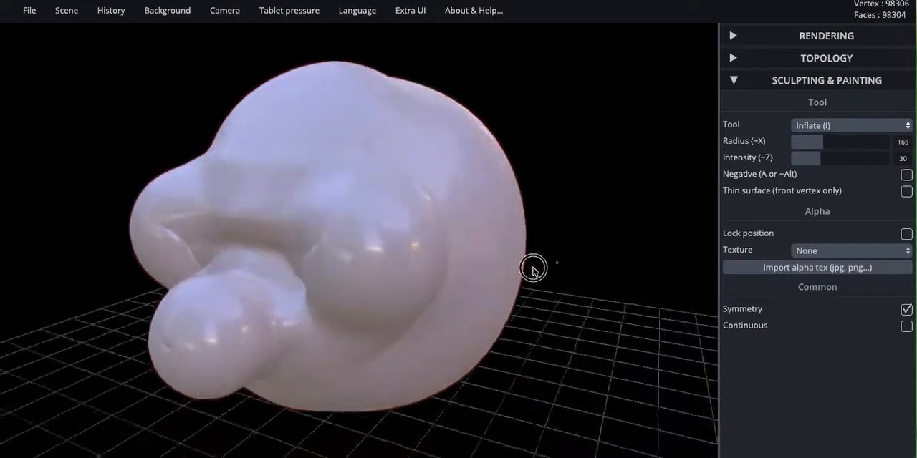
left_click_drag(533, 269, 492, 240)
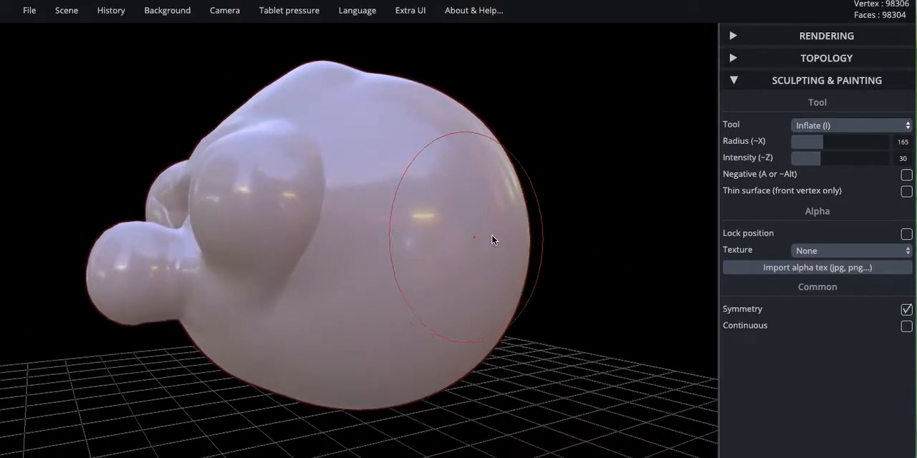
left_click_drag(474, 237, 523, 219)
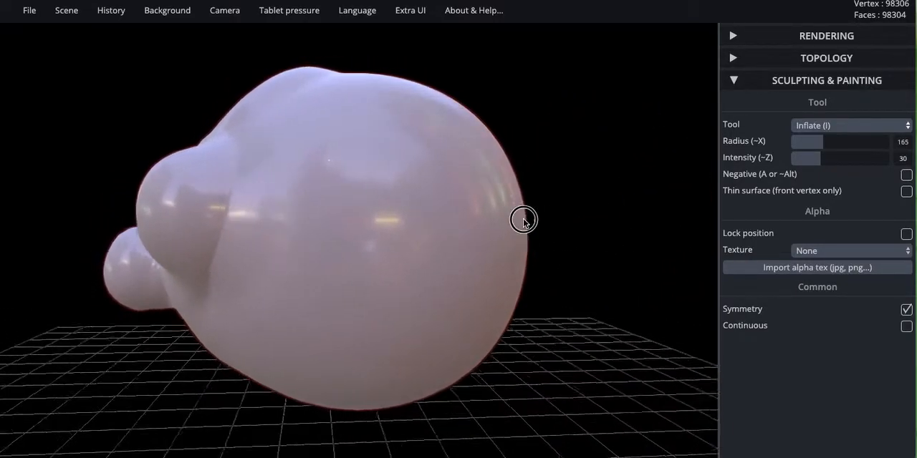
left_click_drag(524, 220, 558, 123)
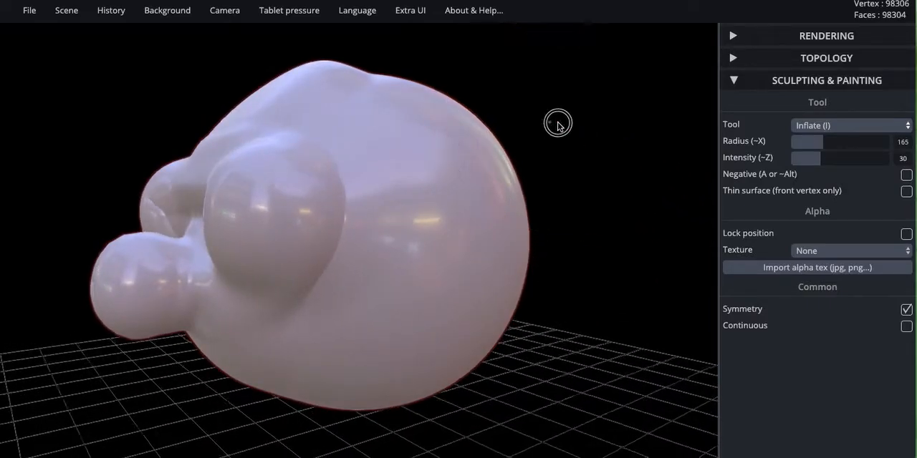
left_click_drag(559, 122, 674, 131)
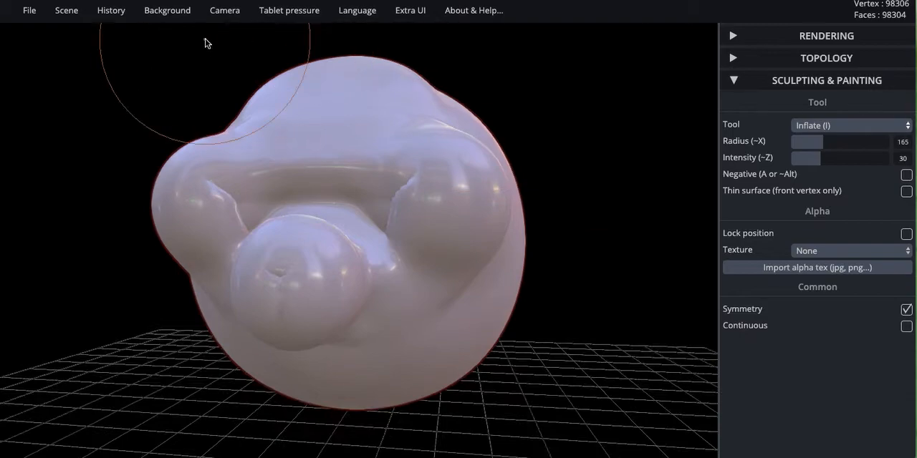
left_click(225, 10)
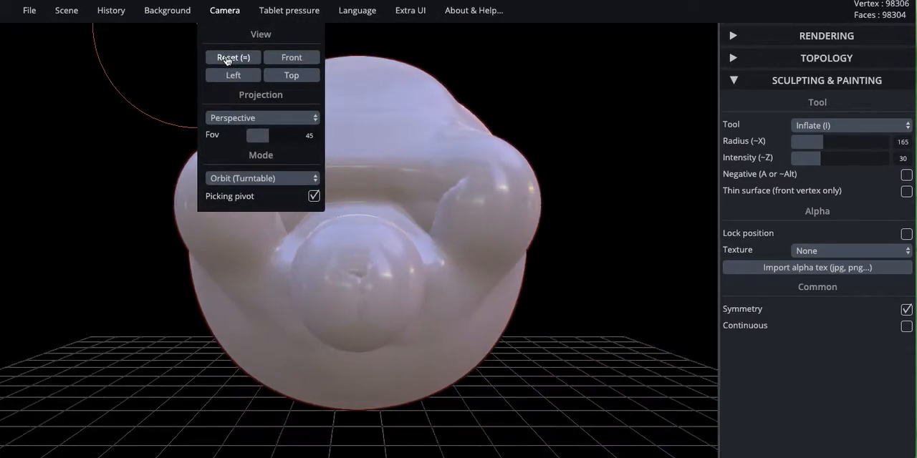
left_click(232, 57)
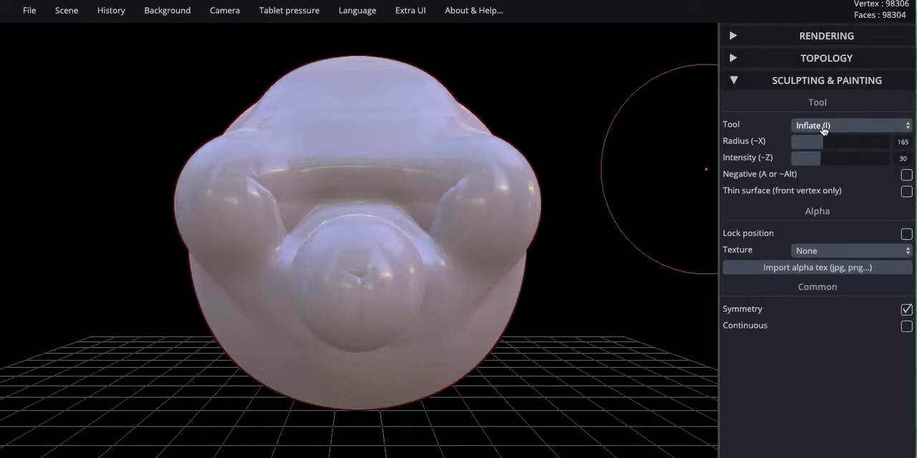
Step: With Twist at radius 75, carve swirling curls over the forehead, brow, cheeks and head sides
left_click(850, 125)
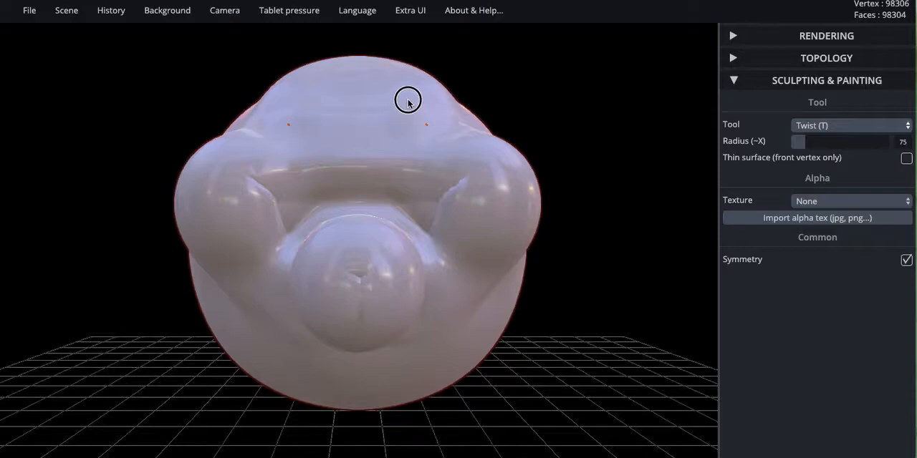
left_click_drag(407, 100, 441, 73)
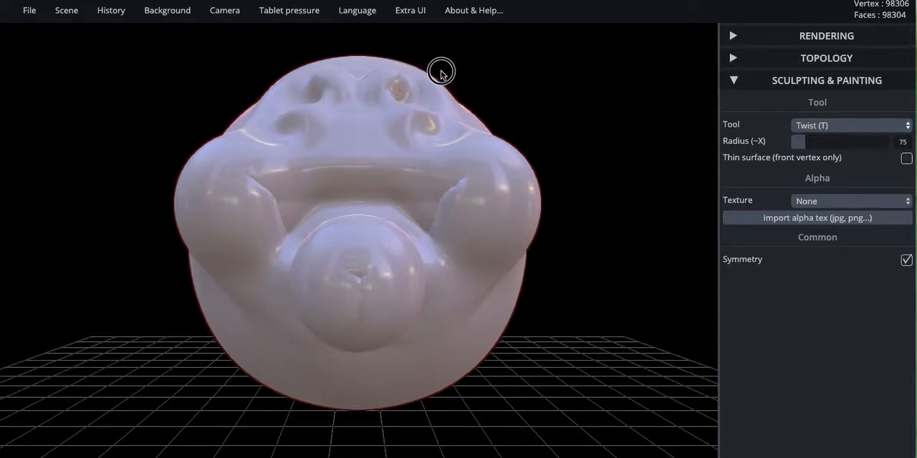
left_click_drag(440, 71, 487, 122)
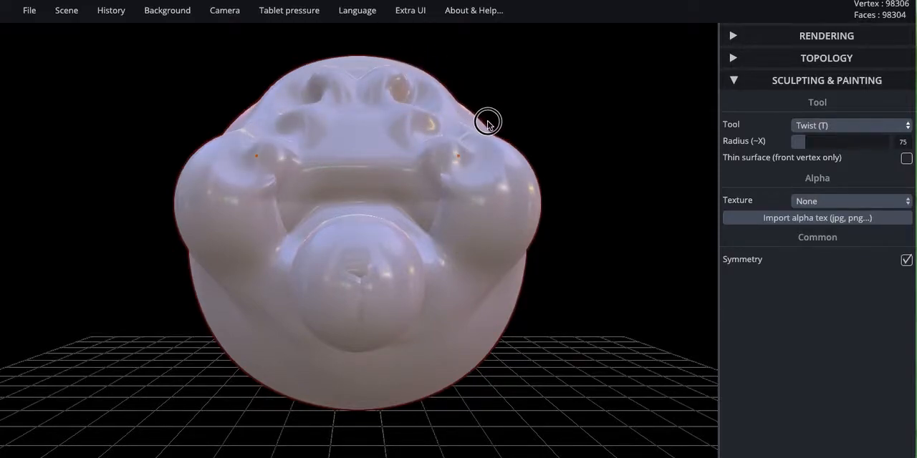
left_click_drag(487, 120, 422, 195)
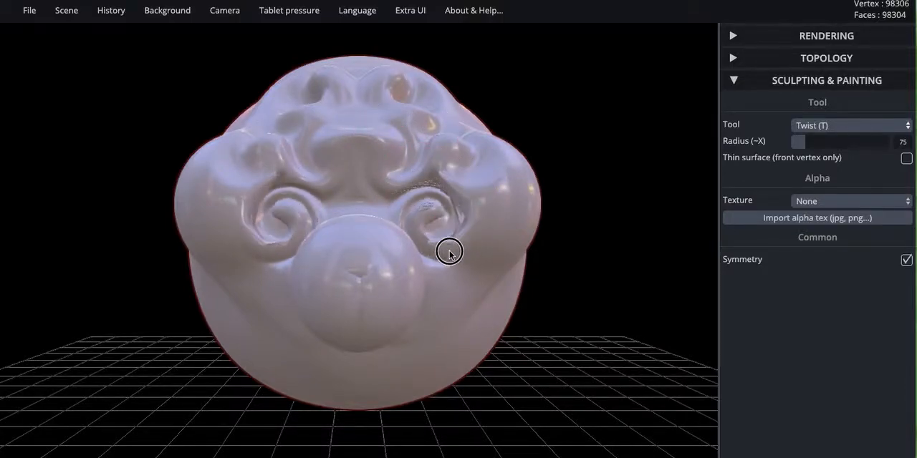
left_click_drag(449, 251, 458, 205)
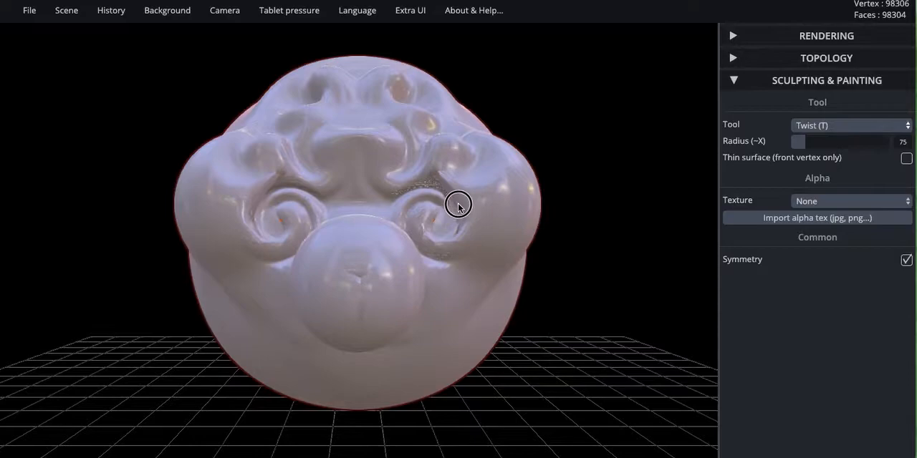
left_click_drag(459, 206, 524, 299)
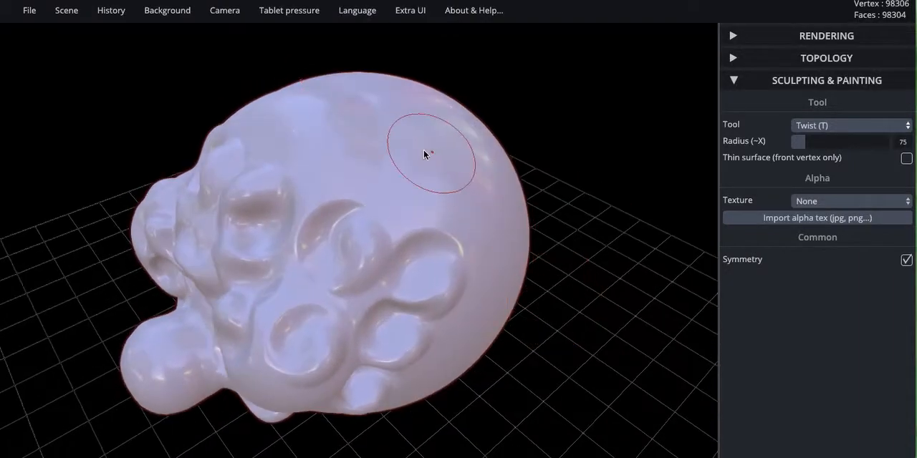
left_click_drag(427, 156, 324, 195)
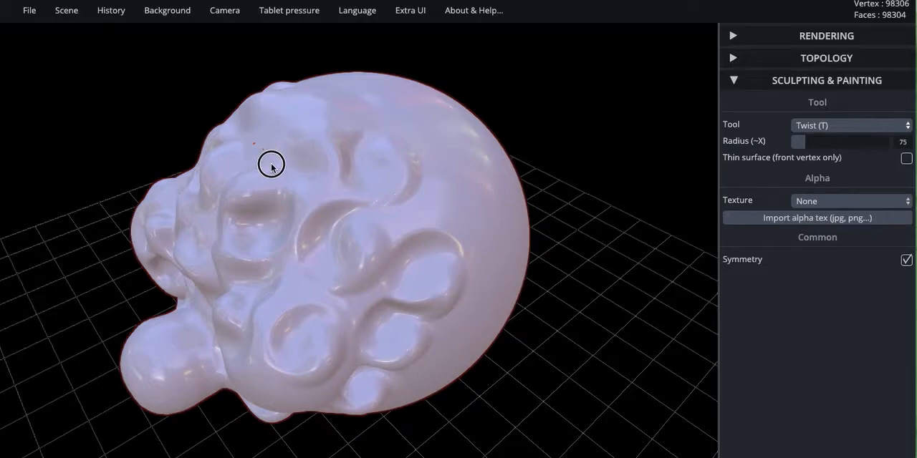
left_click_drag(270, 163, 288, 171)
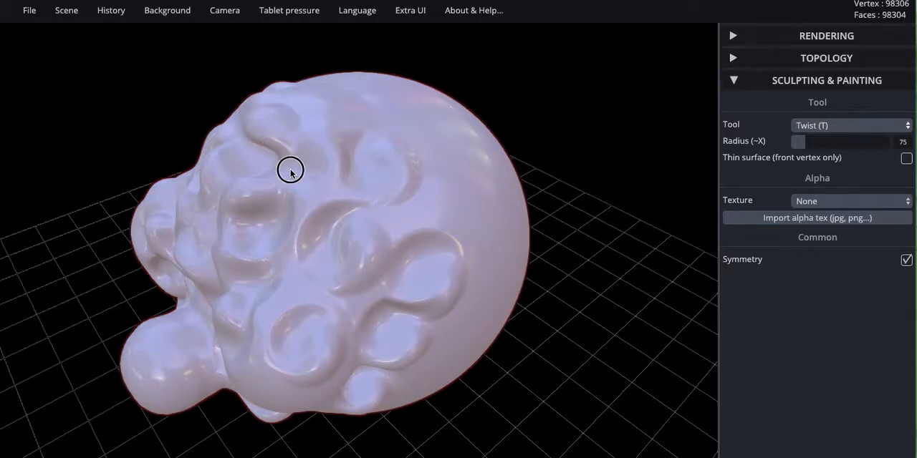
left_click_drag(289, 170, 511, 214)
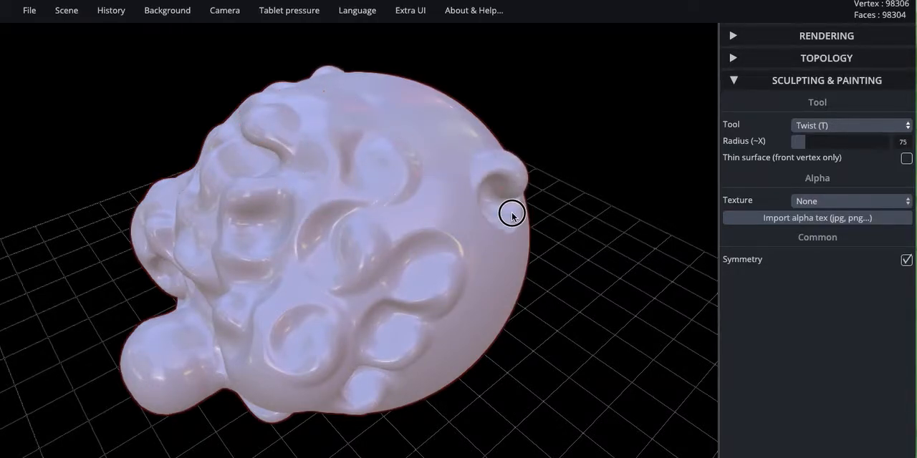
left_click_drag(512, 213, 549, 378)
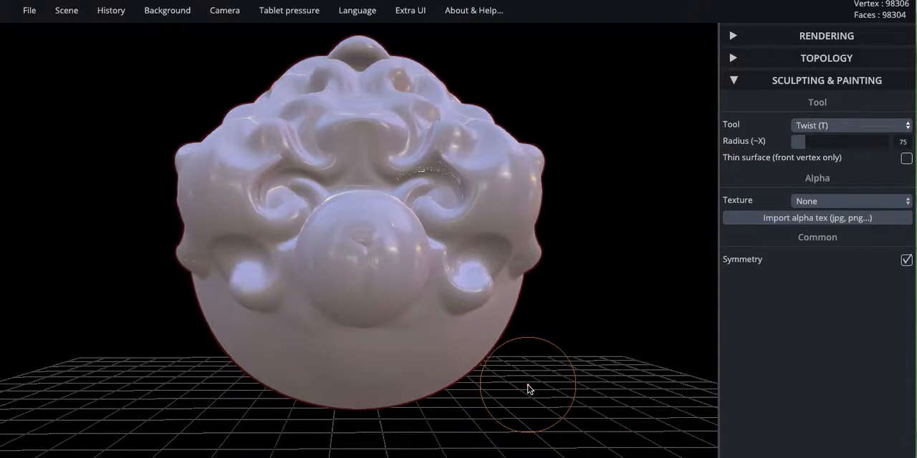
Step: Switch to Smooth and soften the twisted curls above the snout
left_click(851, 126)
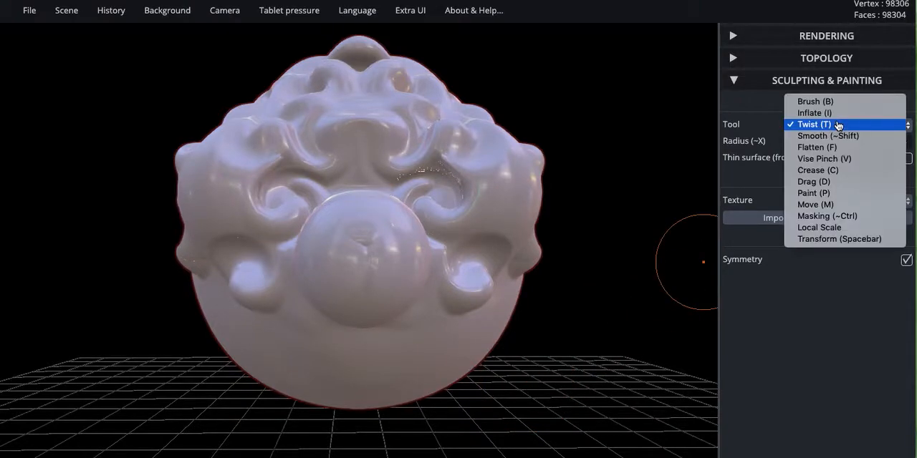
left_click(827, 135)
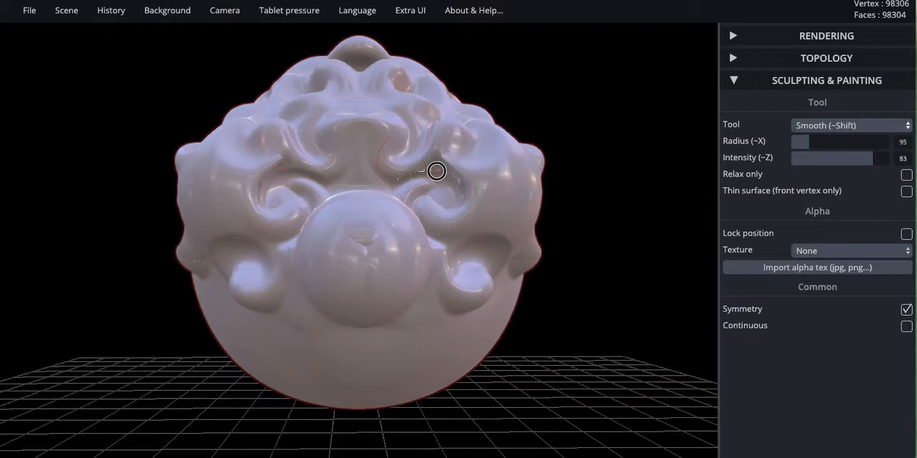
left_click_drag(437, 171, 399, 181)
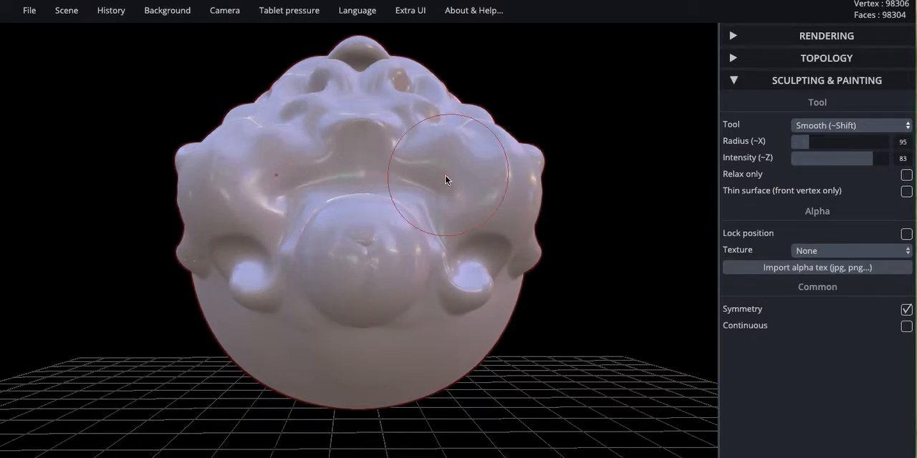
Step: Switch to Flatten at radius 284, flatten the upper-face curls, and turn Symmetry off
left_click(851, 126)
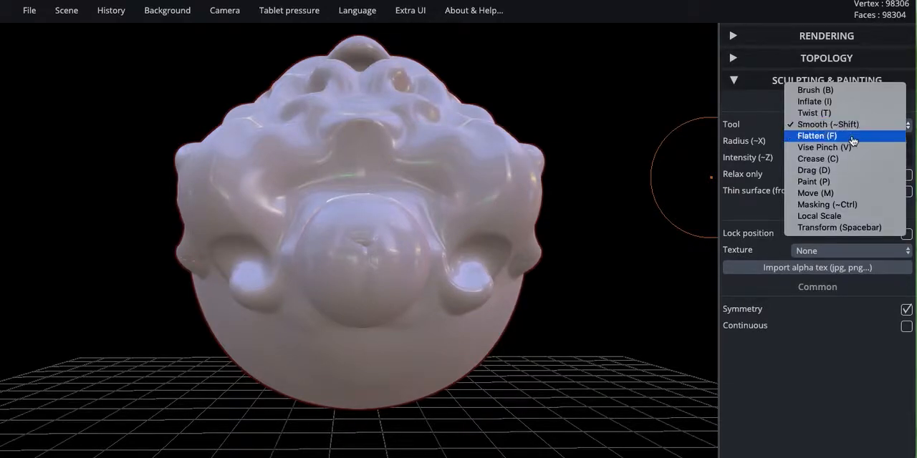
left_click(816, 136)
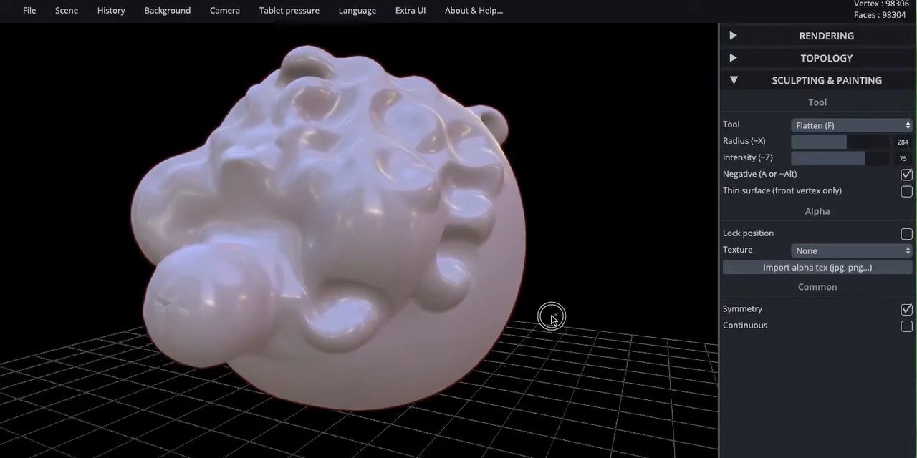
left_click_drag(551, 317, 419, 246)
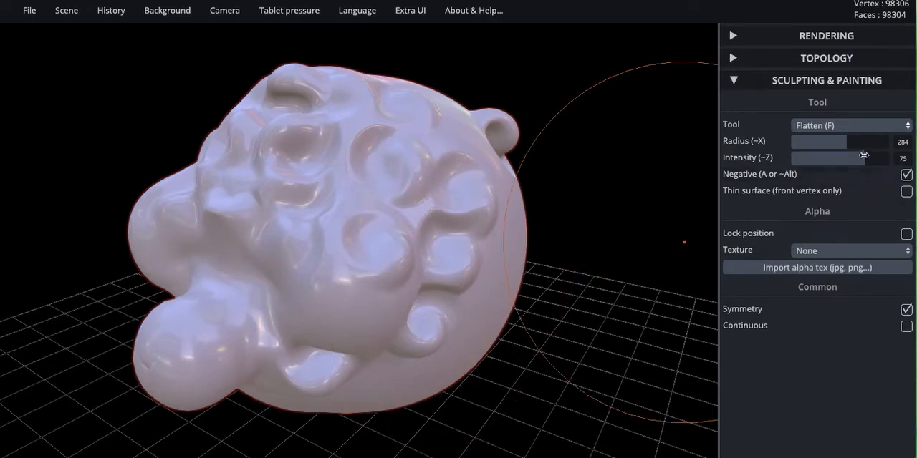
mouse_move(485, 270)
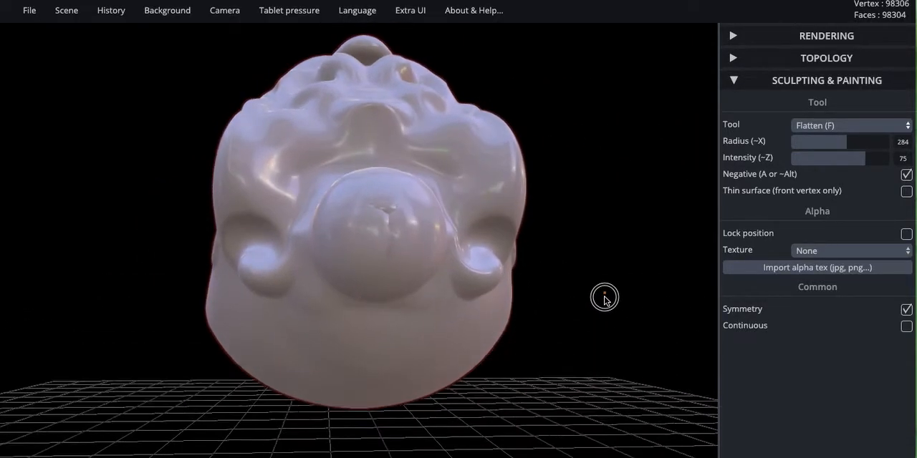
left_click_drag(604, 297, 541, 326)
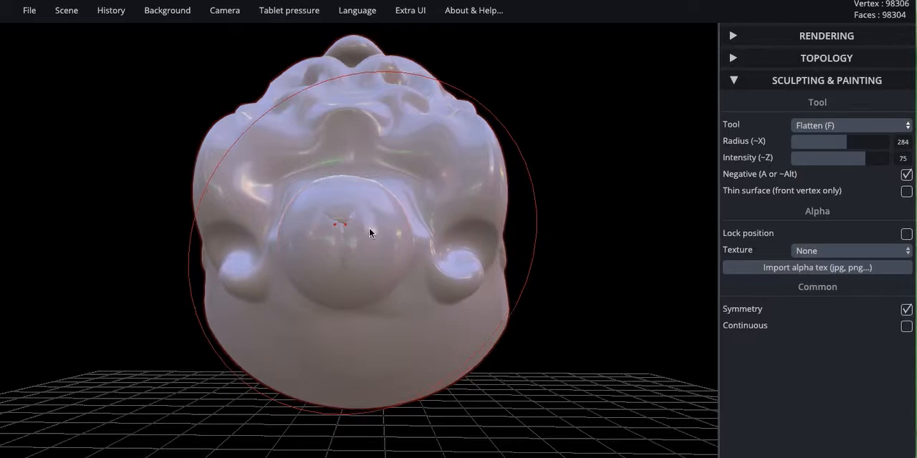
left_click(906, 309)
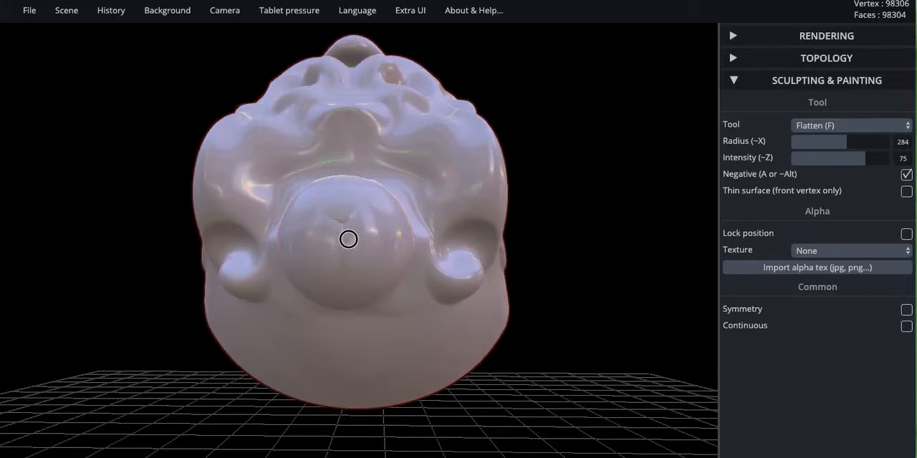
mouse_move(352, 218)
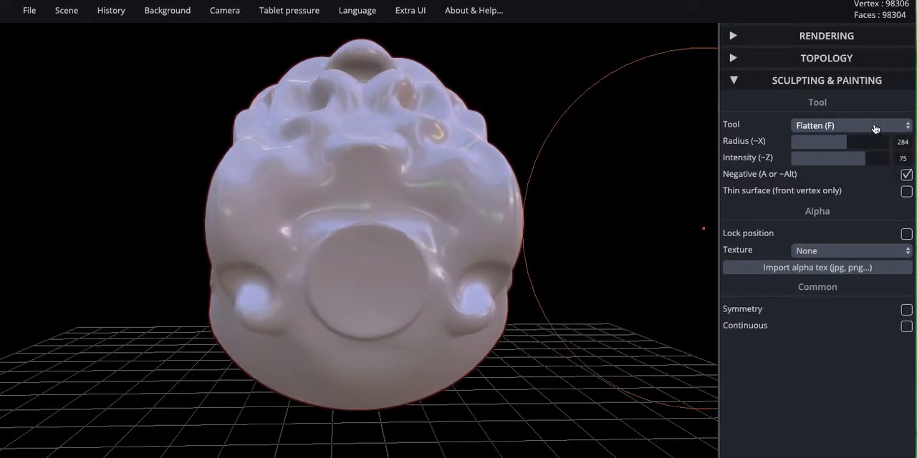
Step: With Crease and Symmetry on, carve ringed eye grooves and a mouth line below the snout
left_click(850, 125)
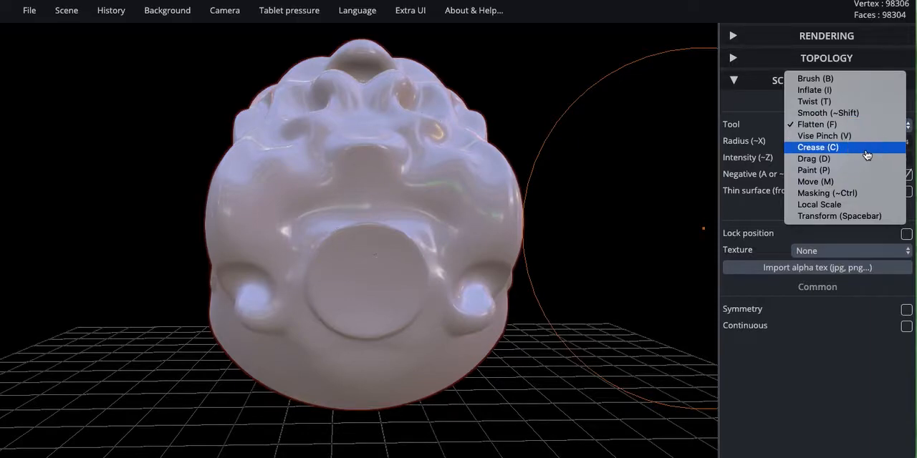
left_click(817, 147)
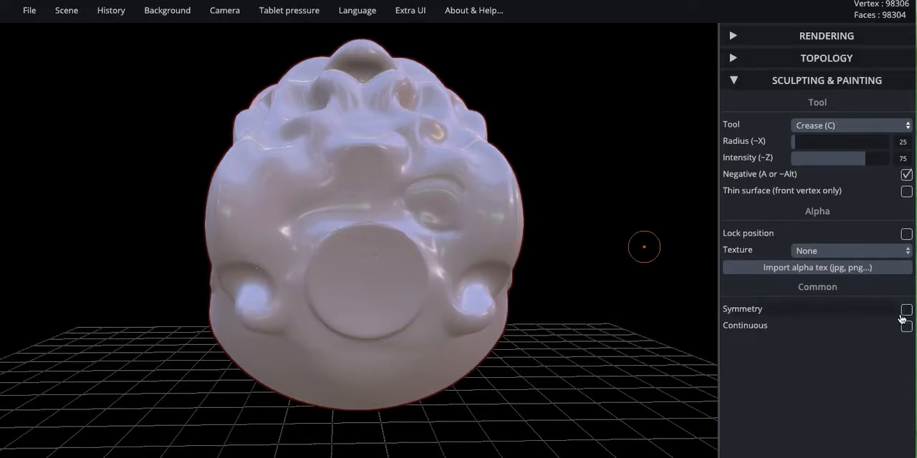
left_click(905, 309)
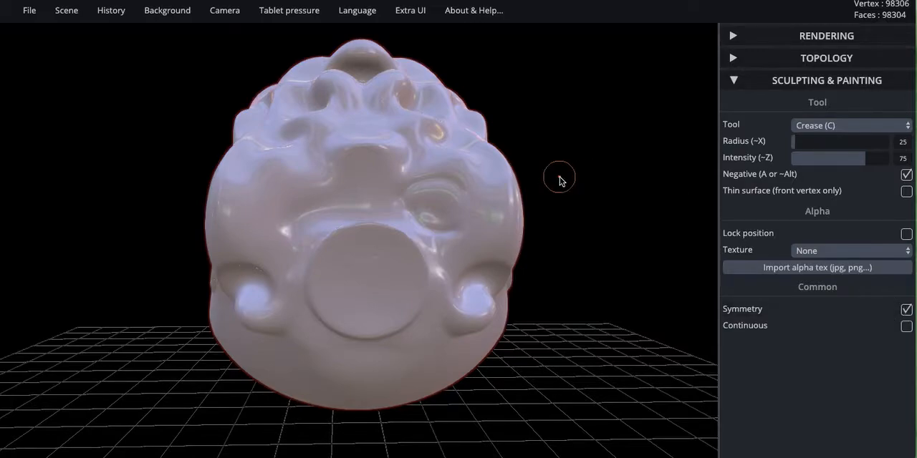
left_click_drag(559, 177, 466, 188)
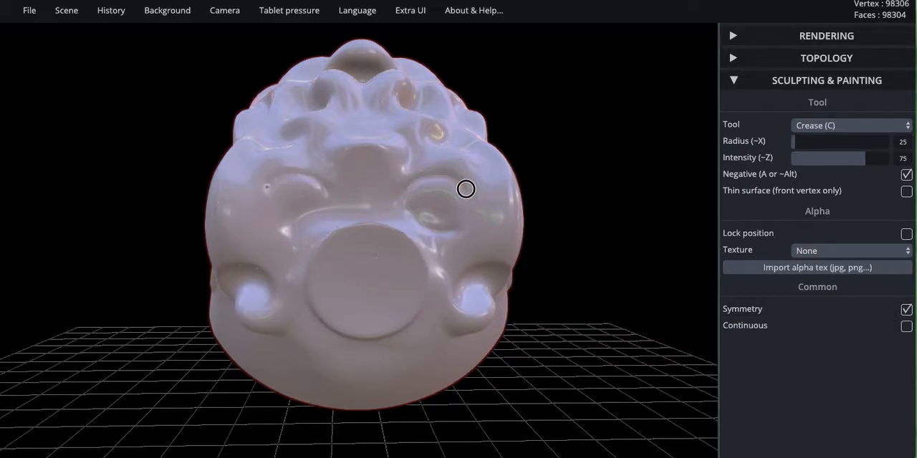
left_click_drag(466, 188, 451, 226)
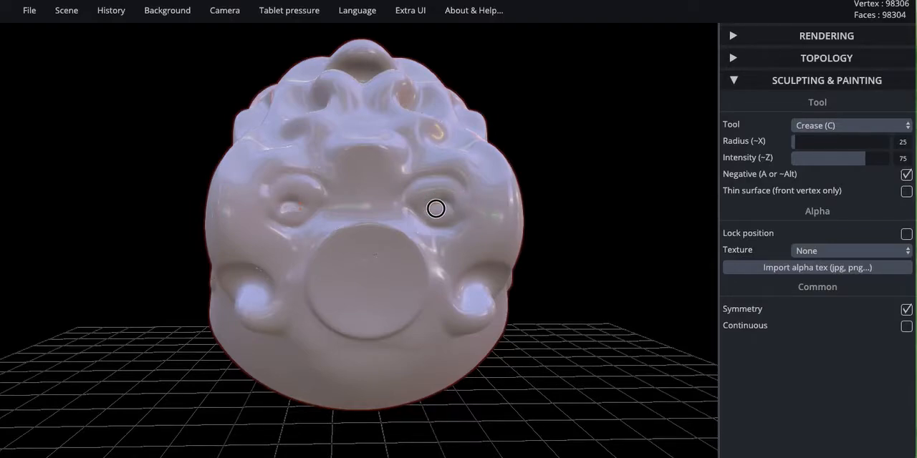
left_click_drag(435, 208, 465, 167)
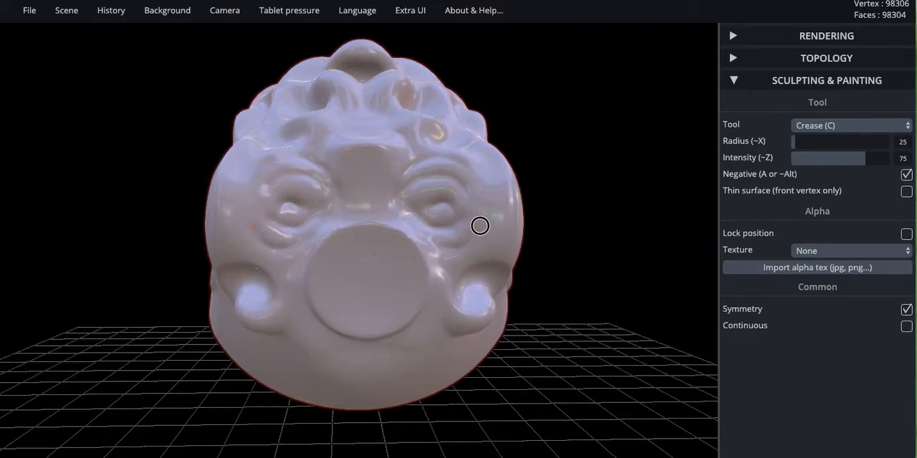
left_click_drag(480, 227, 421, 220)
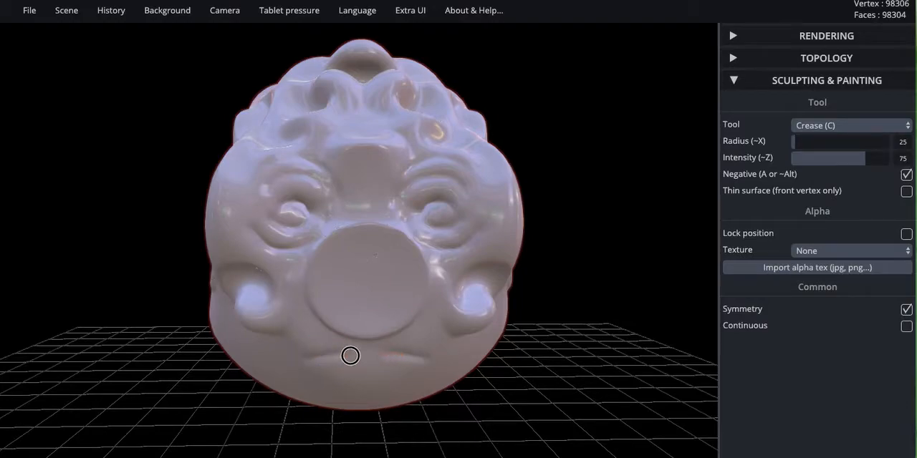
left_click_drag(350, 356, 316, 361)
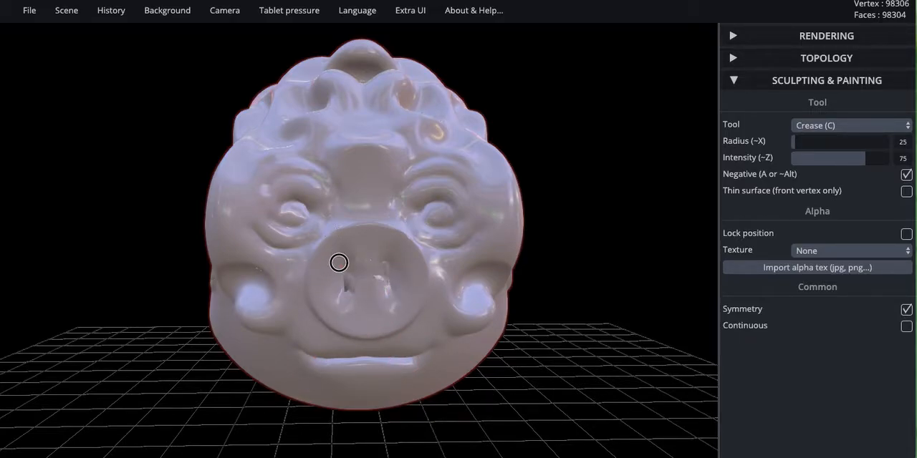
Step: Switch to Smooth at intensity 47 to soften the nostril creases
left_click(850, 125)
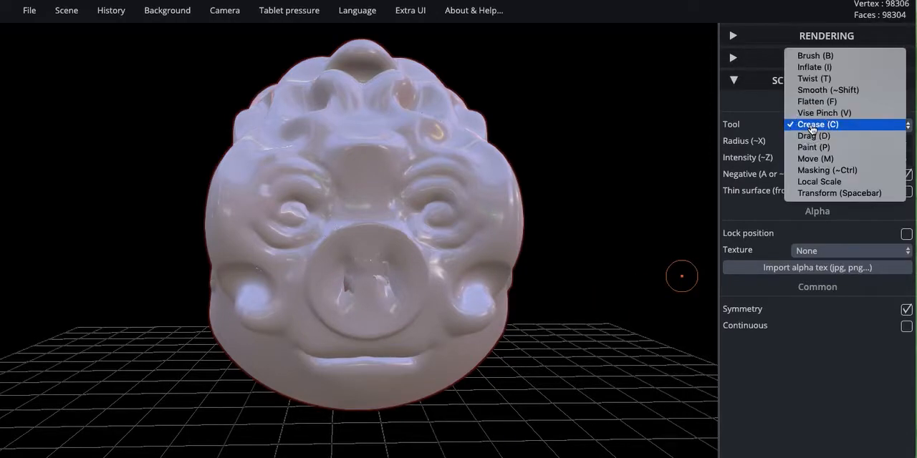
left_click(828, 89)
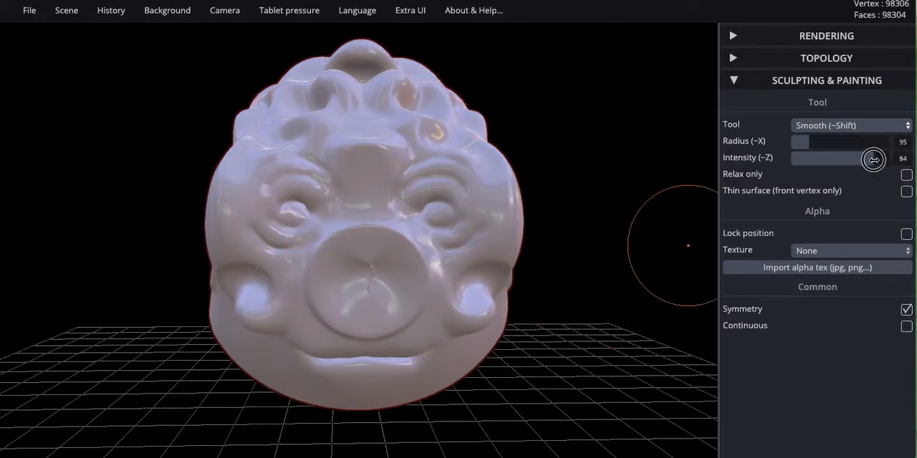
left_click_drag(873, 159, 815, 158)
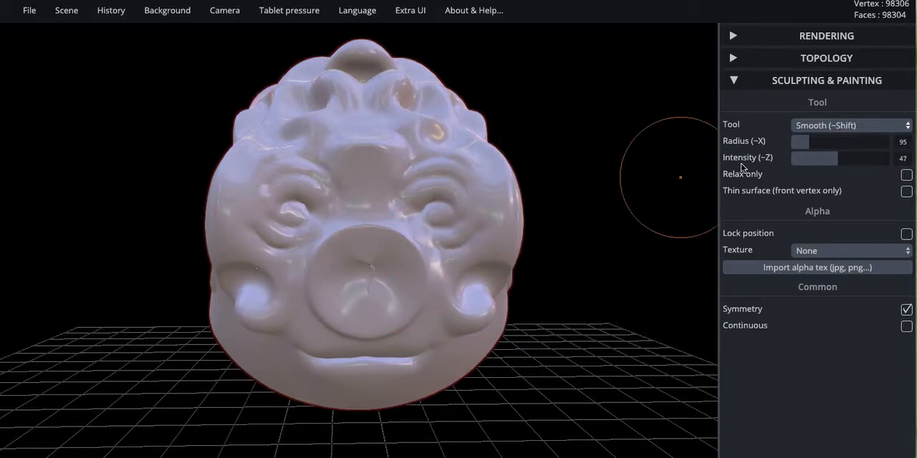
left_click(849, 124)
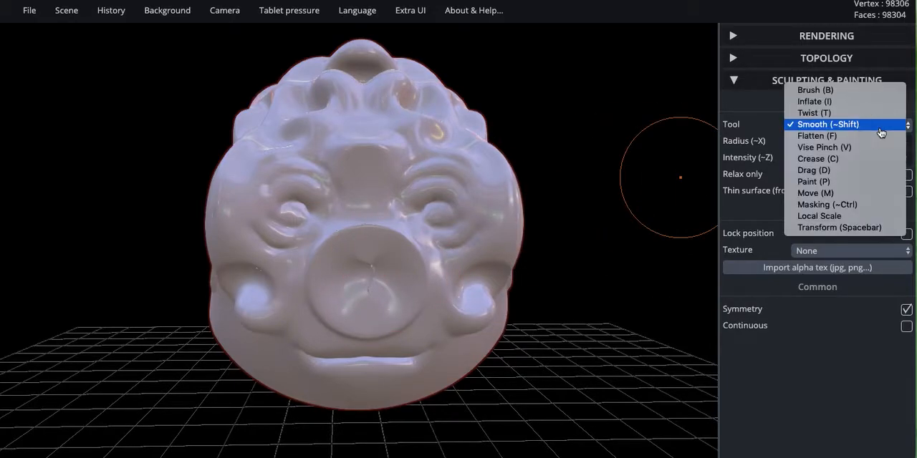
mouse_move(860, 171)
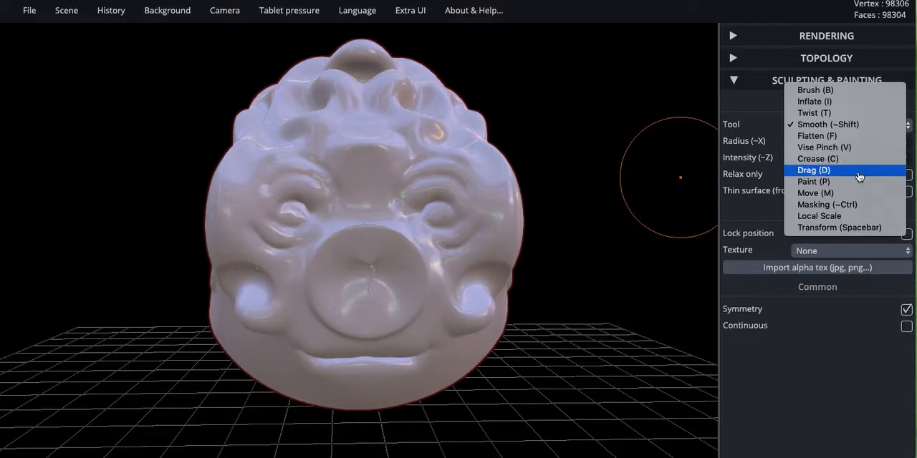
Step: Select Drag and pull the head's top corners out into two long floppy ears
left_click(813, 169)
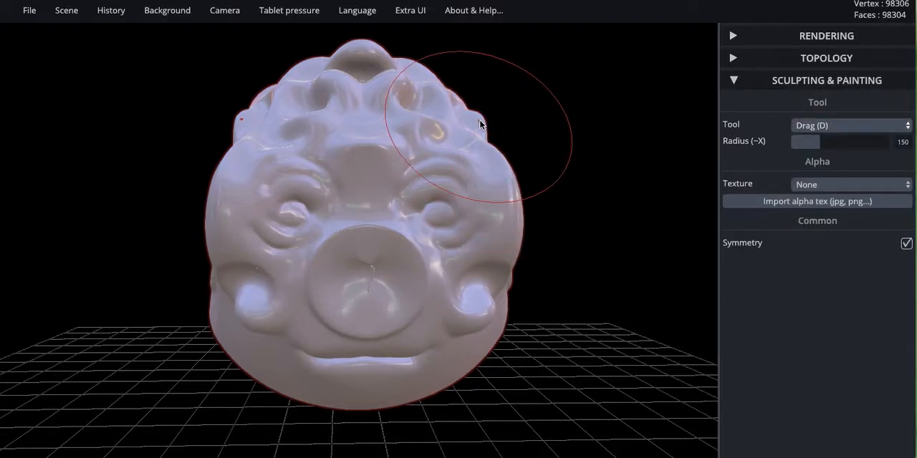
left_click_drag(480, 124, 537, 94)
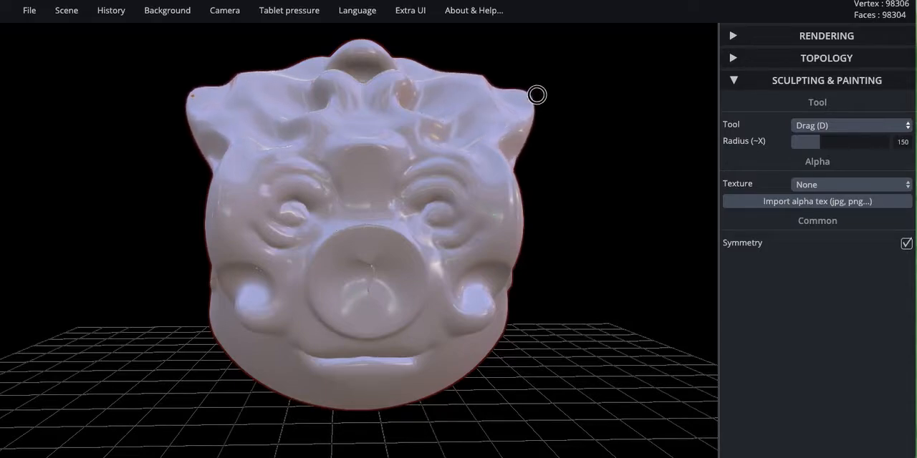
left_click_drag(538, 94, 622, 54)
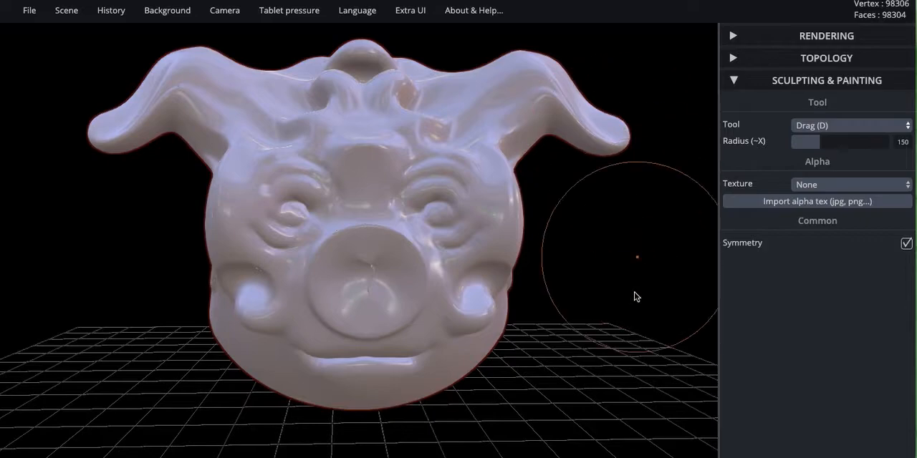
left_click(850, 125)
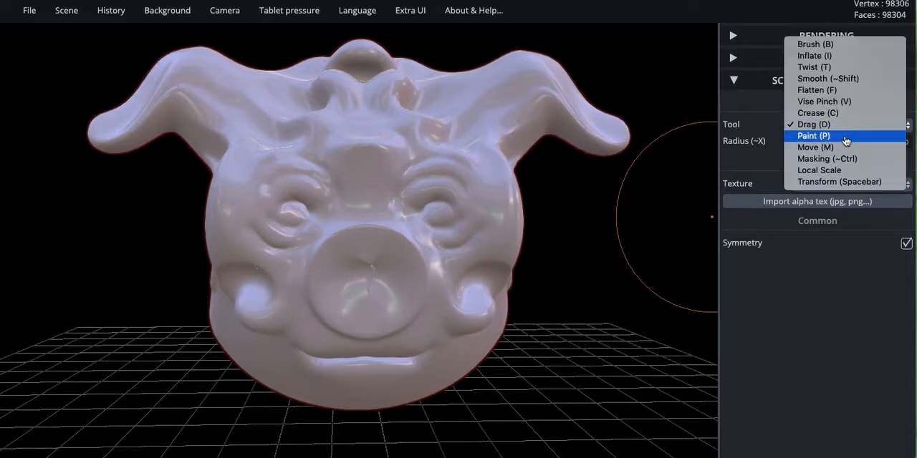
mouse_move(839, 158)
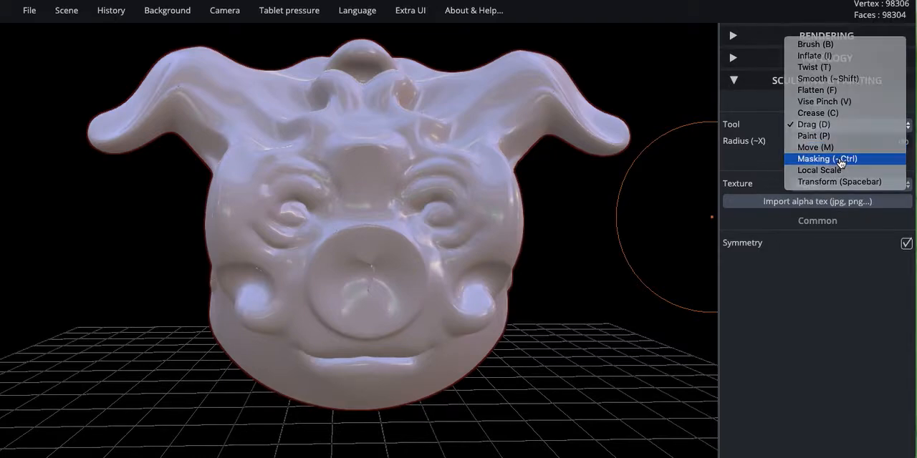
Step: Switch to Masking and paint a mask over the eyes and cheeks, sparing the nose
left_click(826, 158)
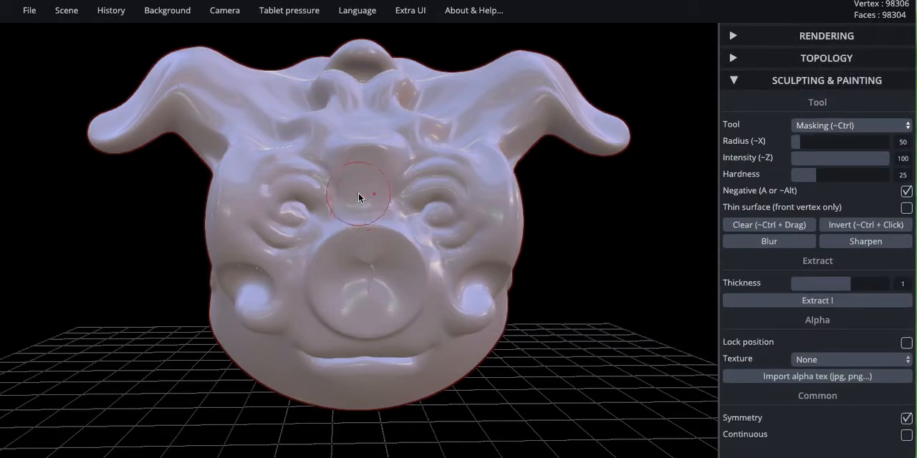
left_click_drag(358, 199, 331, 214)
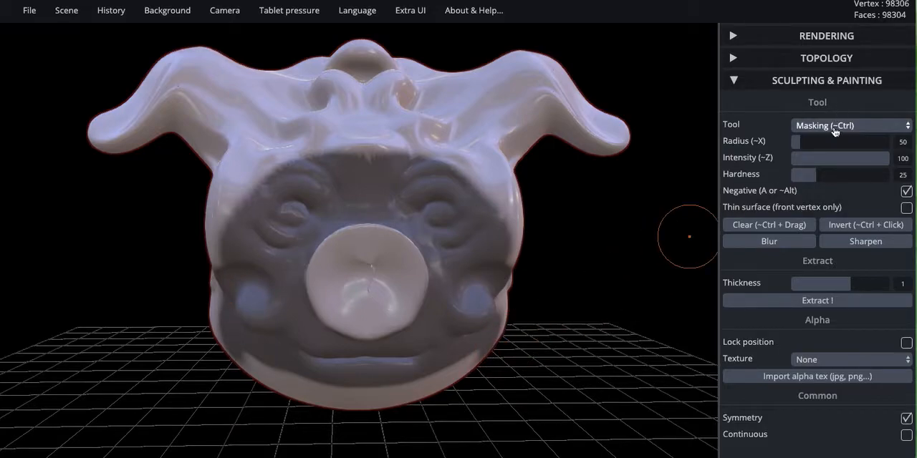
Step: Use the Move tool at radius 150 to pull the nose forward into a snout
left_click(851, 125)
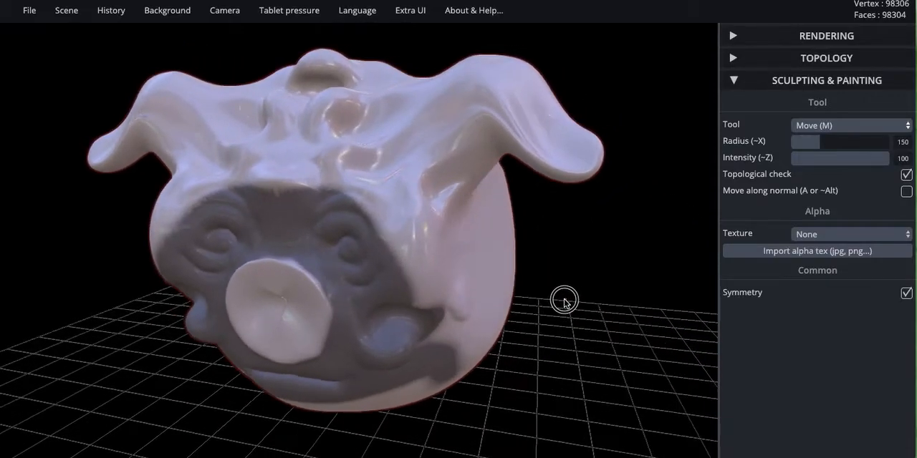
left_click_drag(565, 301, 348, 294)
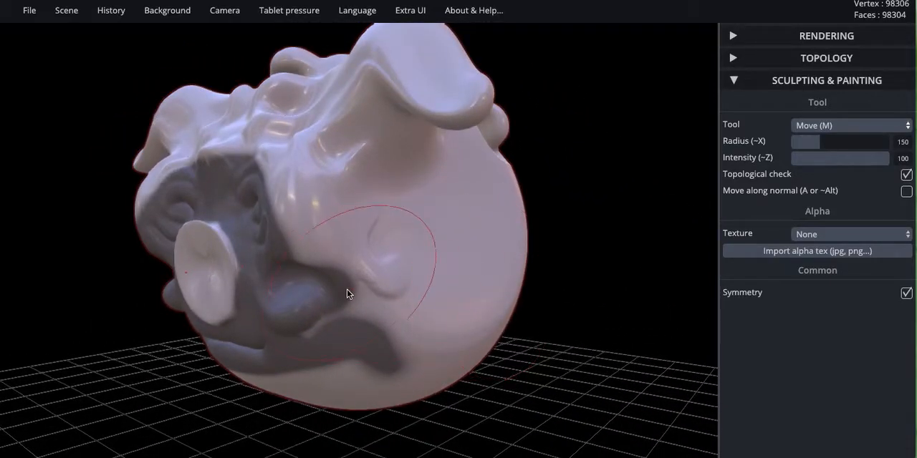
left_click_drag(351, 294, 215, 278)
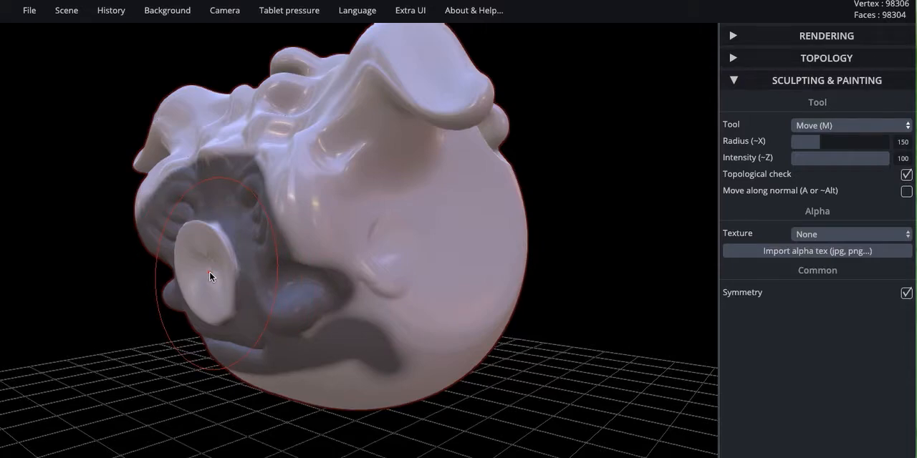
left_click_drag(211, 275, 153, 287)
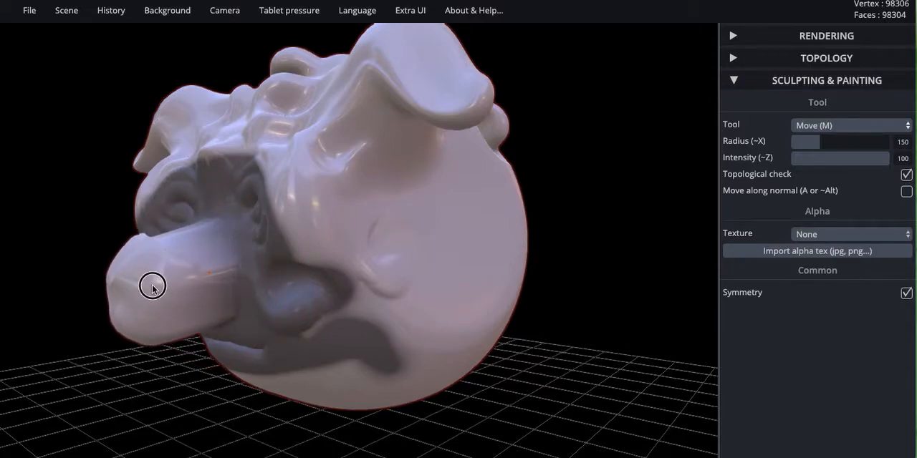
left_click_drag(153, 286, 188, 267)
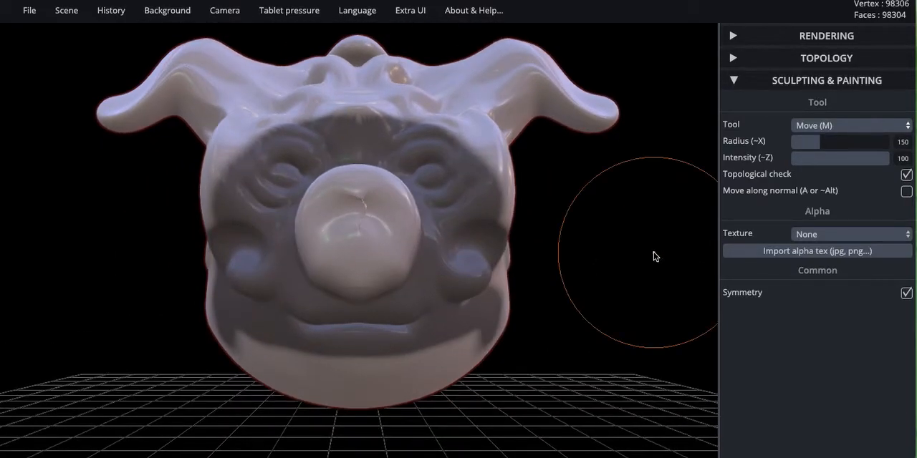
Step: Invert the mask so only the face area is free to sculpt
left_click(850, 125)
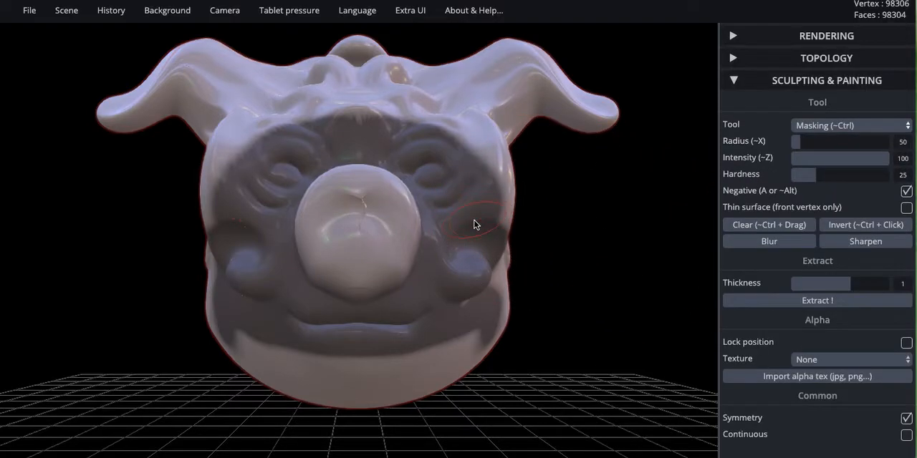
left_click(850, 125)
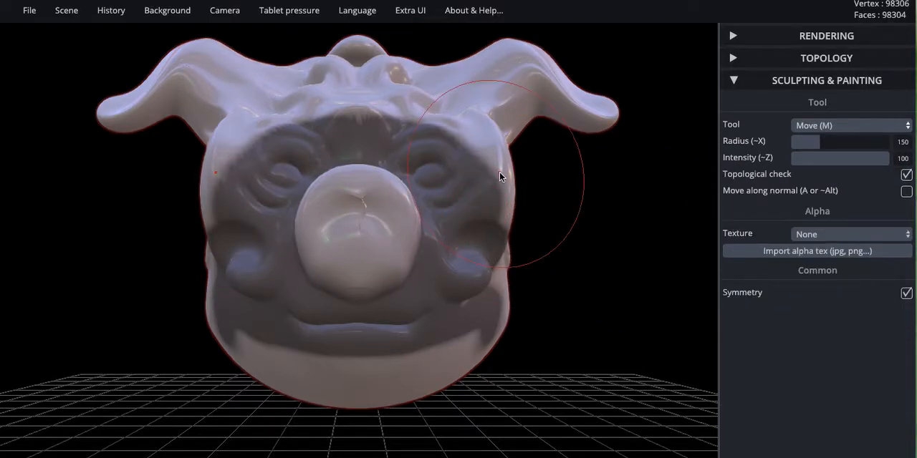
left_click(851, 125)
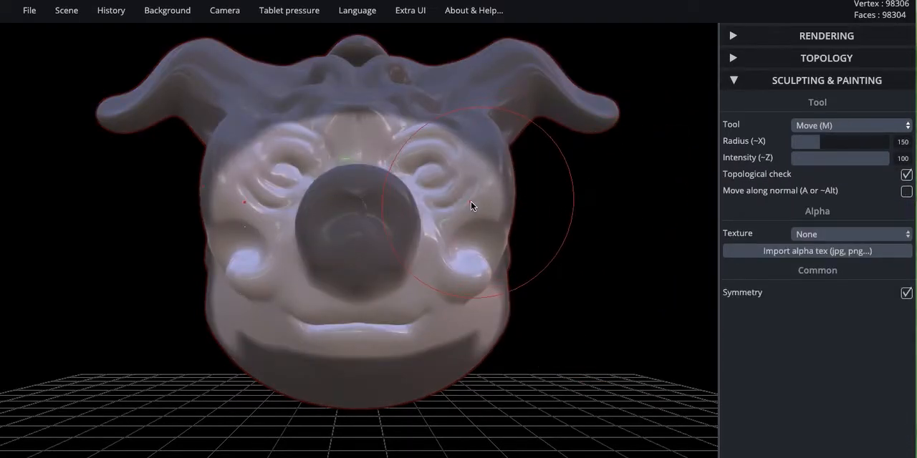
mouse_move(664, 214)
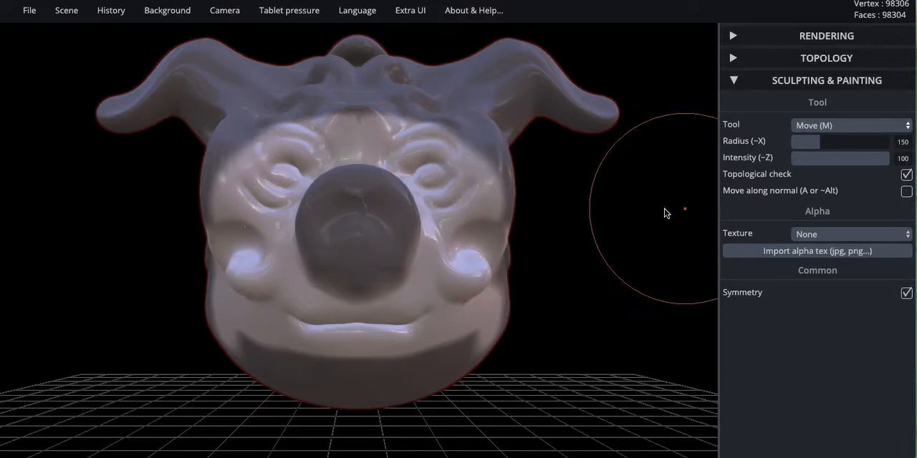
Step: Push the unmasked face forward and reshape it around the snout and mouth
left_click_drag(666, 213, 268, 188)
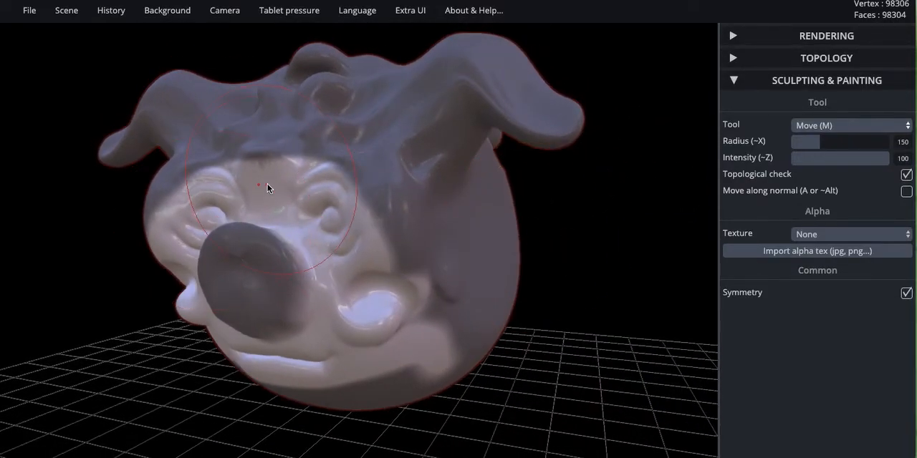
left_click_drag(267, 186, 236, 202)
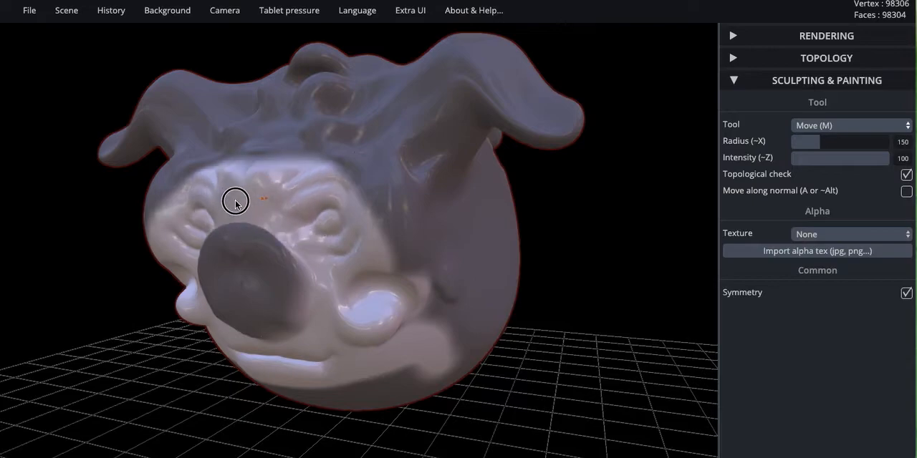
left_click_drag(236, 200, 275, 240)
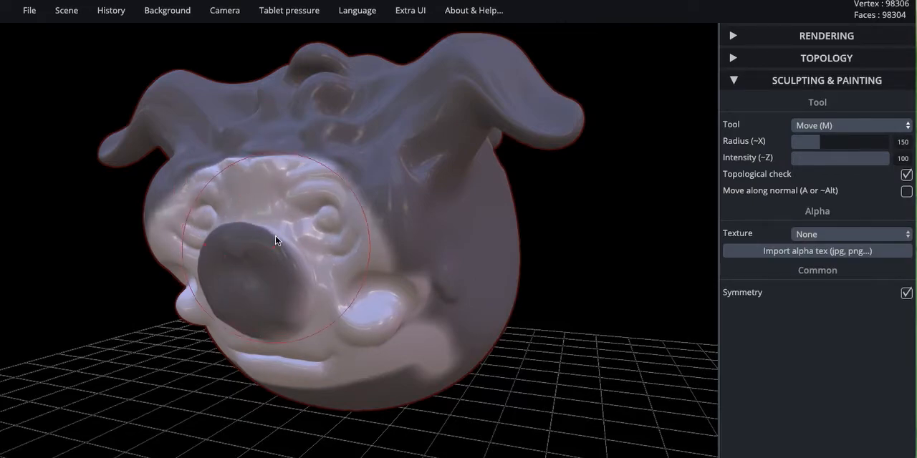
left_click_drag(278, 241, 349, 348)
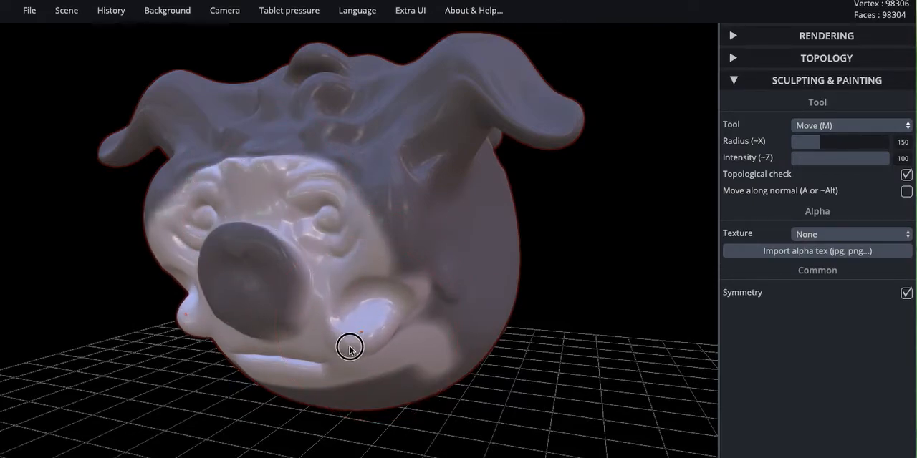
left_click_drag(350, 347, 371, 339)
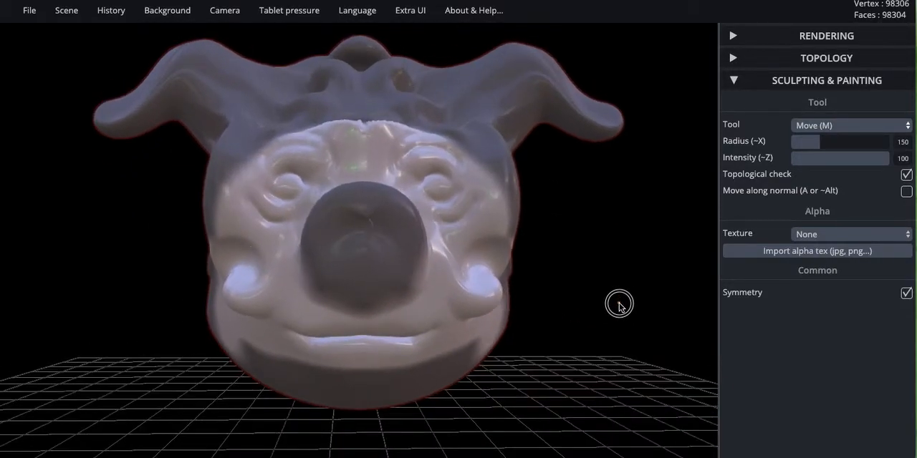
left_click(851, 125)
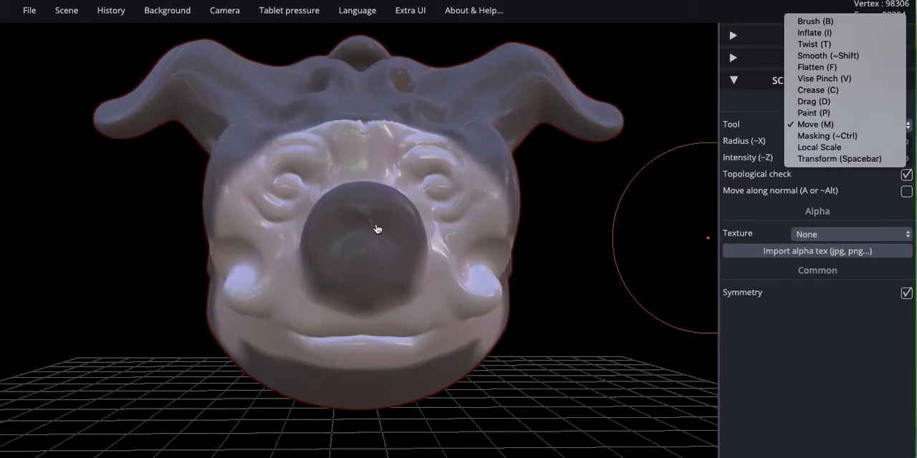
mouse_move(827, 135)
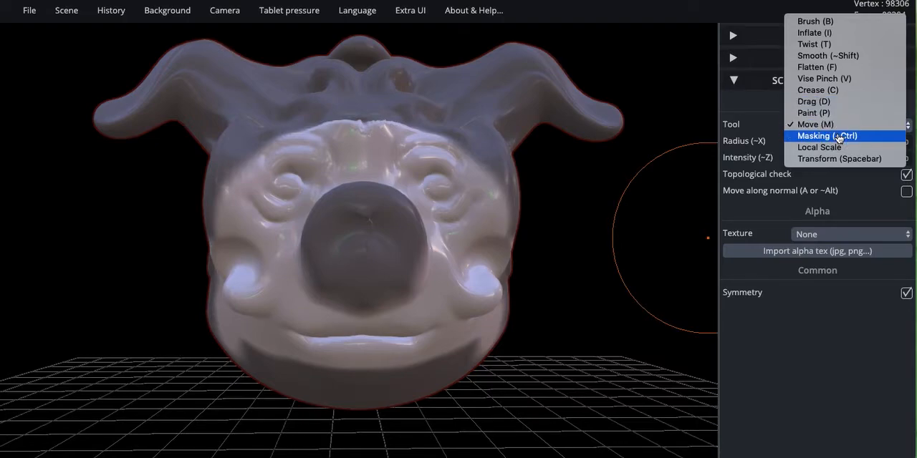
Step: Select the Masking tool and clear the mask from the entire head
left_click(827, 135)
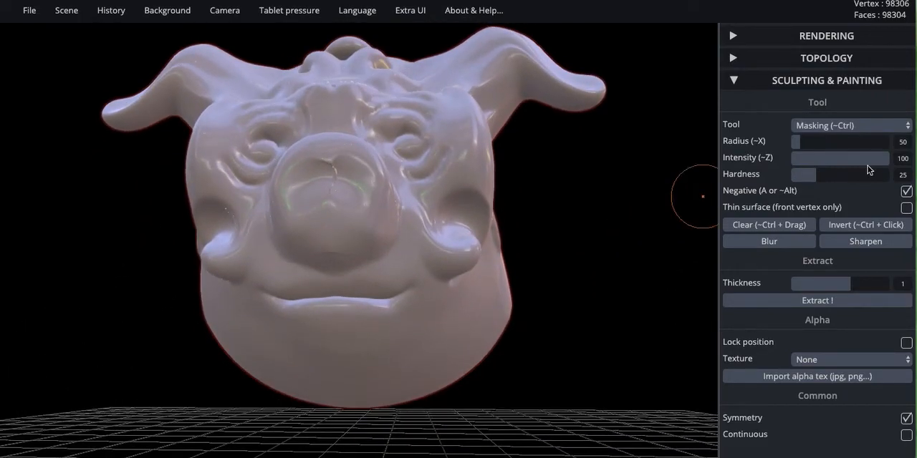
left_click(850, 126)
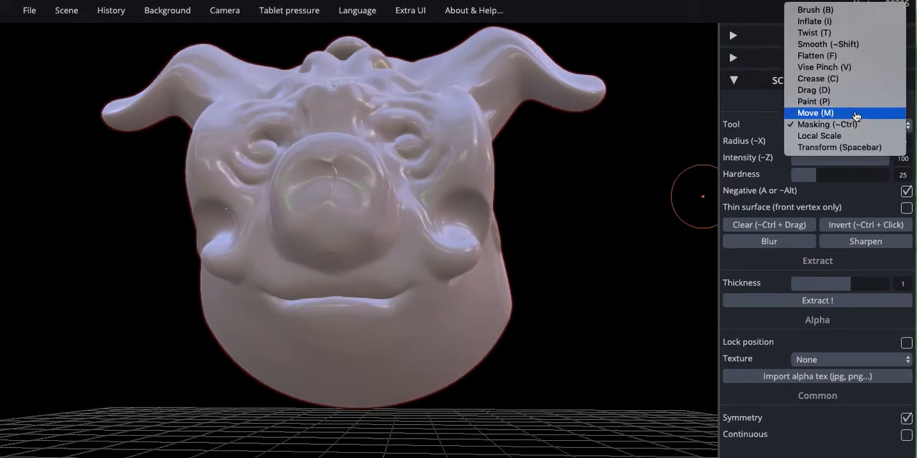
Step: Paint metallic gold over the eyes, snout and upper face, then darken the albedo
left_click(814, 101)
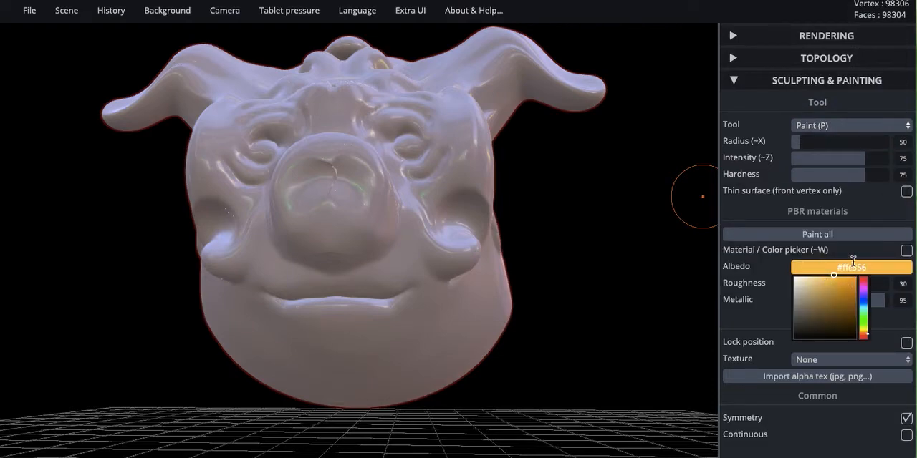
left_click(363, 184)
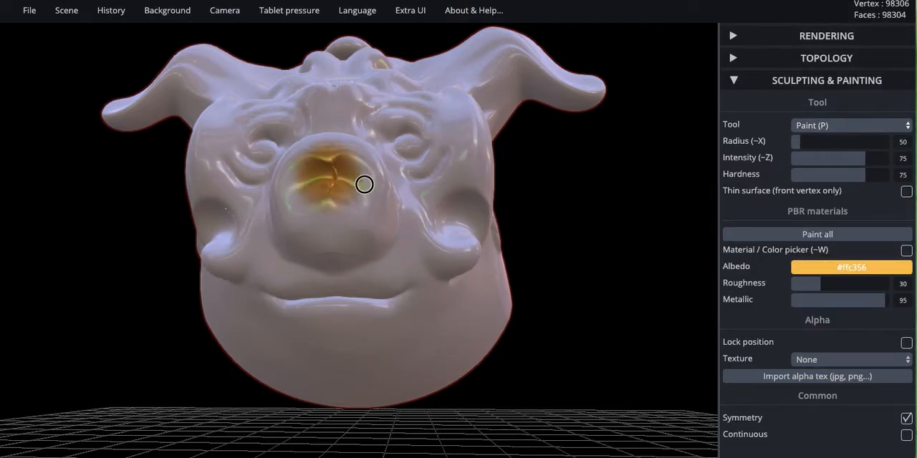
left_click_drag(363, 185, 400, 164)
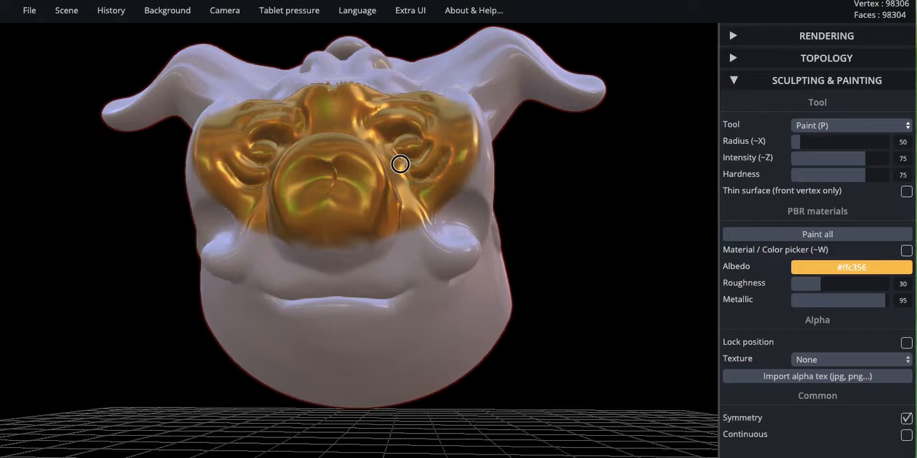
left_click(850, 267)
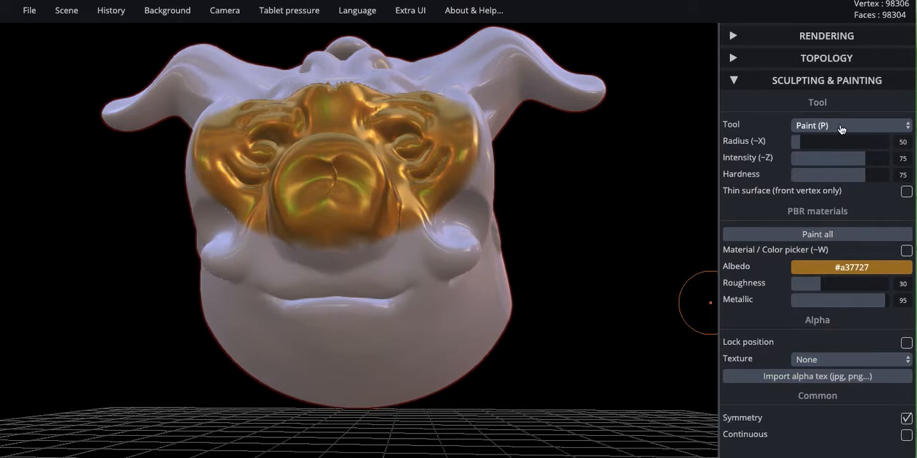
mouse_move(641, 231)
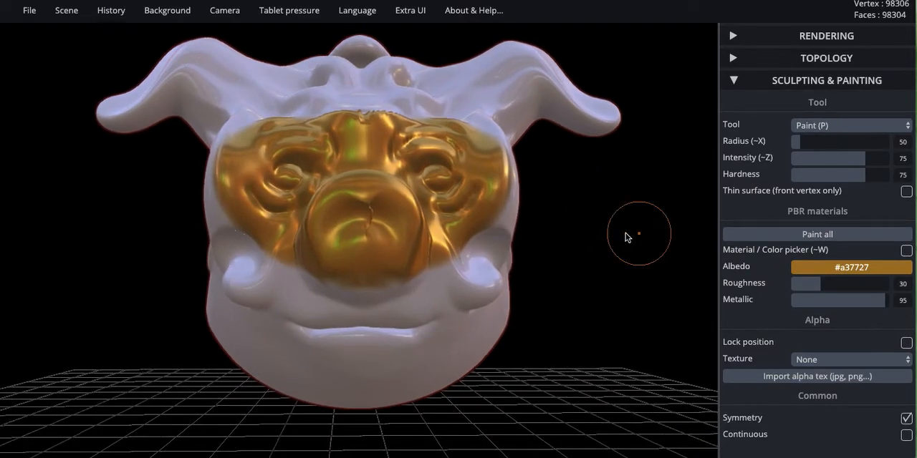
Step: Clear the scene, try a sphere and cube, then clear again and add a cylinder
left_click(66, 10)
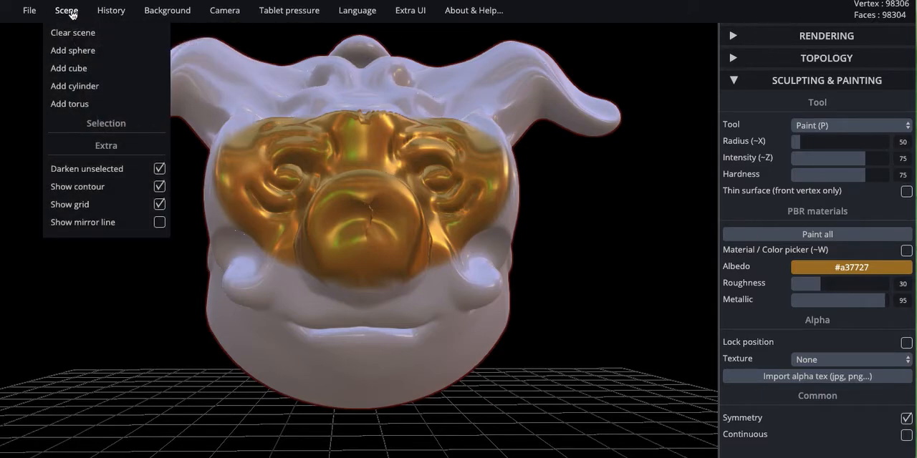
left_click(72, 32)
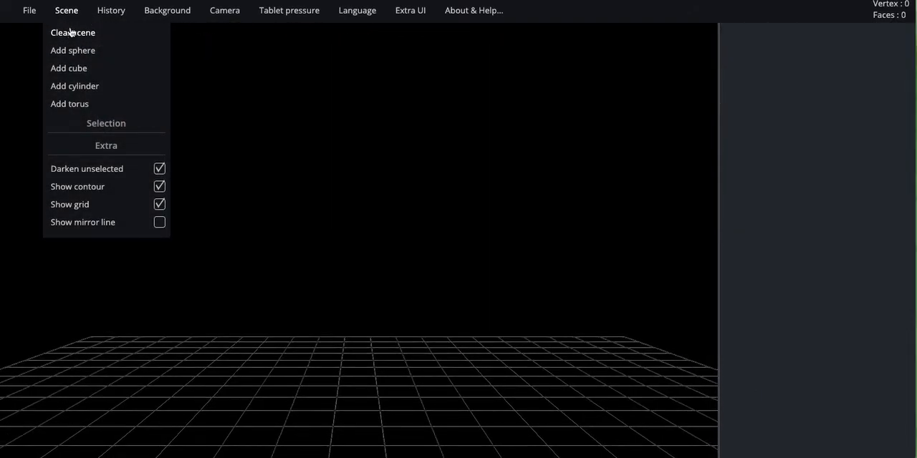
left_click(69, 51)
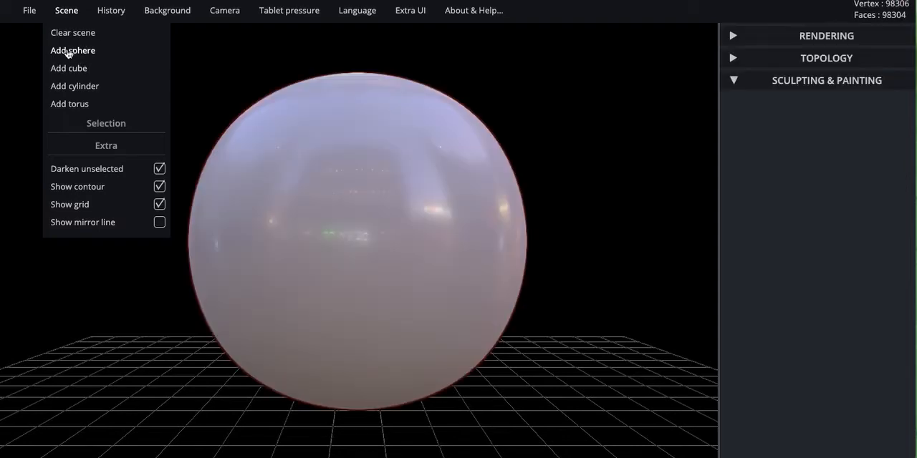
left_click(72, 32)
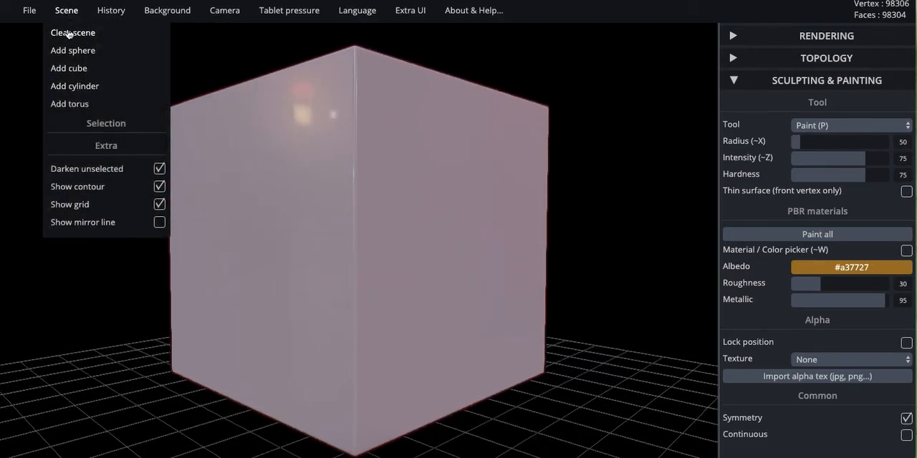
left_click(72, 32)
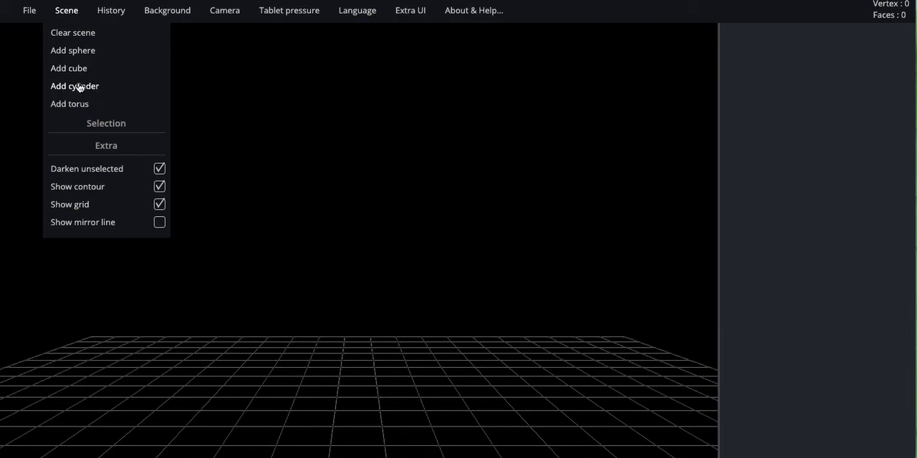
left_click(75, 86)
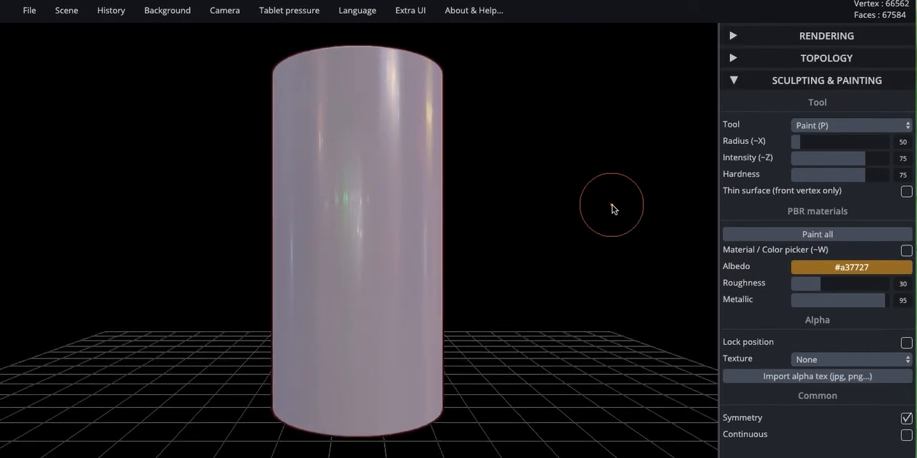